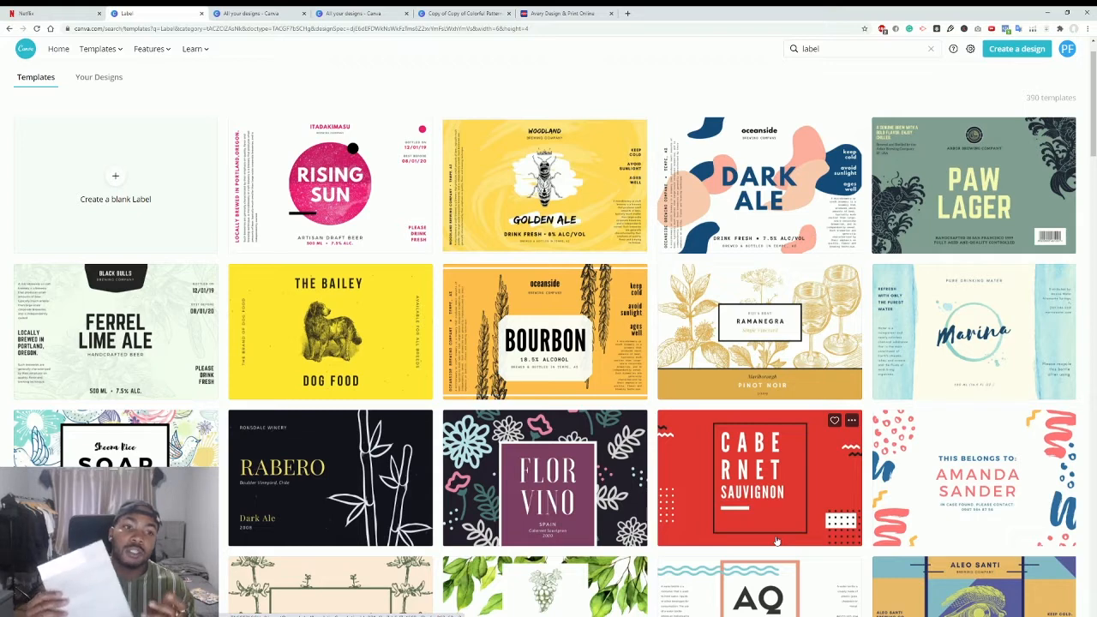
mouse_move(693, 154)
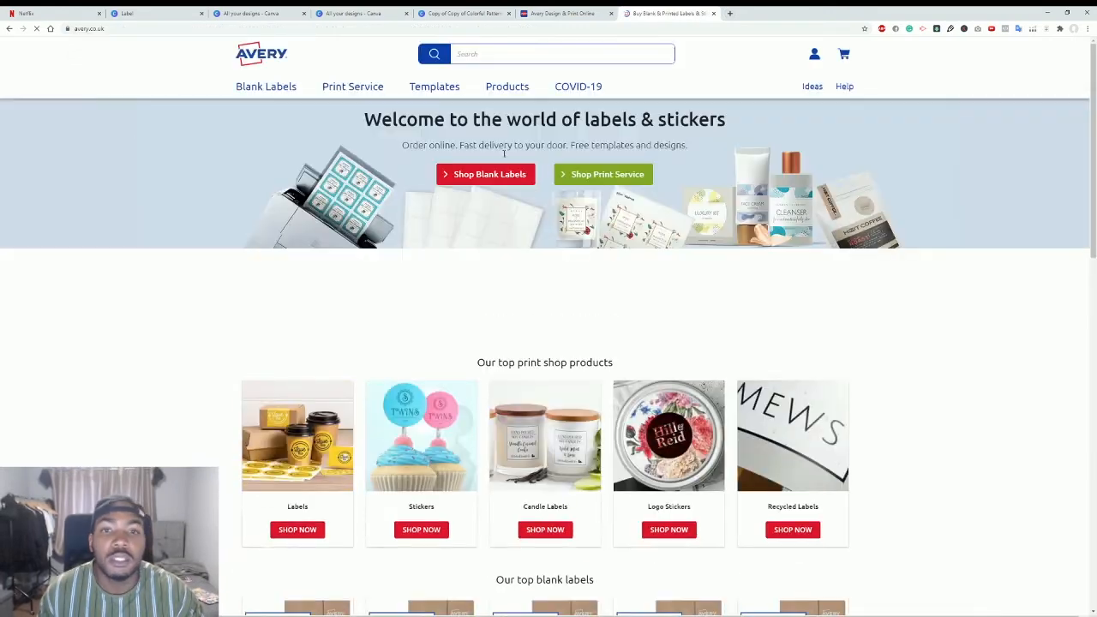
Step: From Shop Blank Labels, reach the 70 x 42mm Rectangle Labels product page (21 per sheet)
click(487, 174)
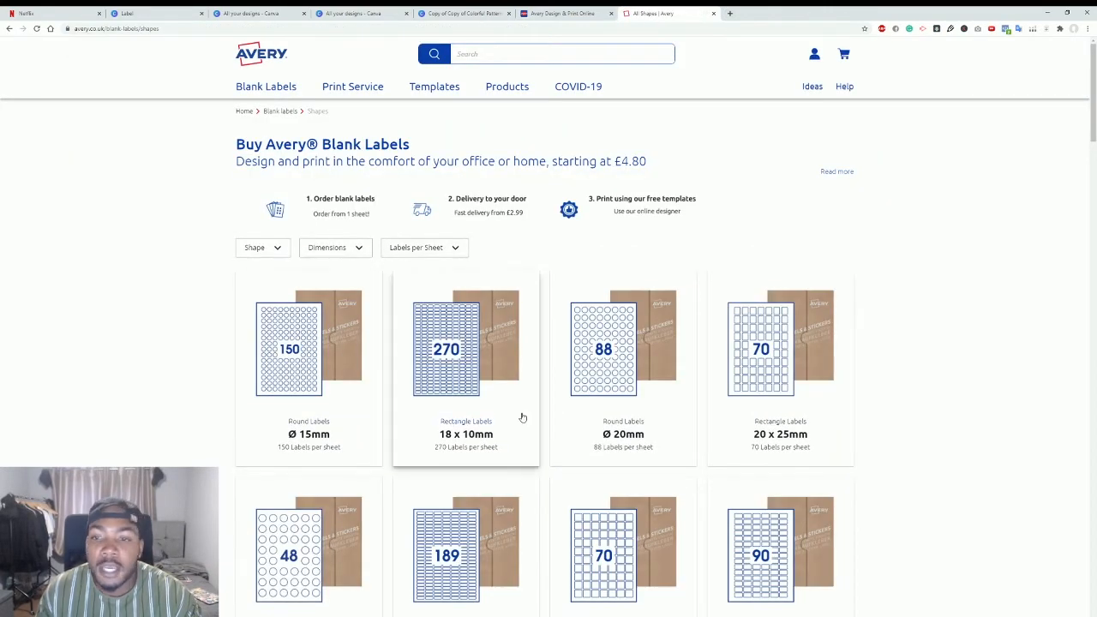
scroll(down, 3)
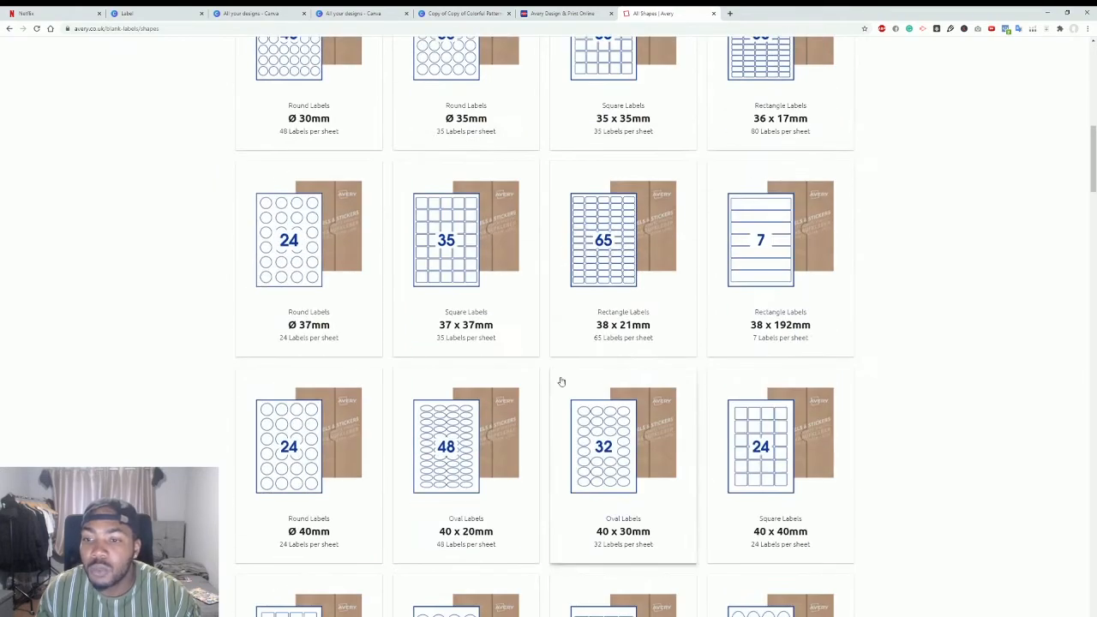
scroll(down, 3)
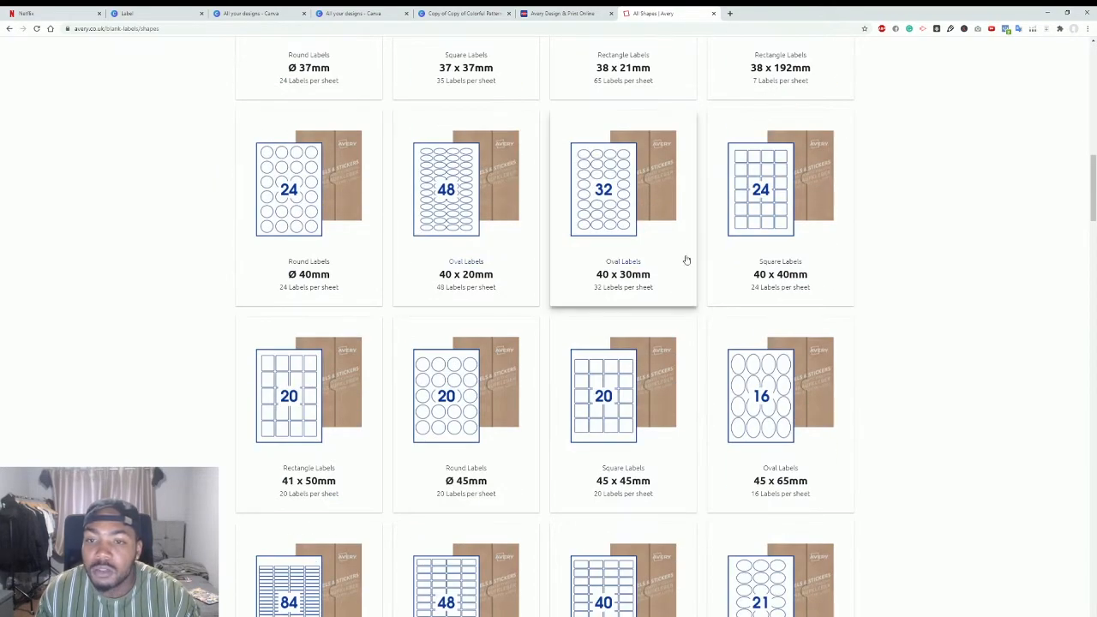
scroll(down, 3)
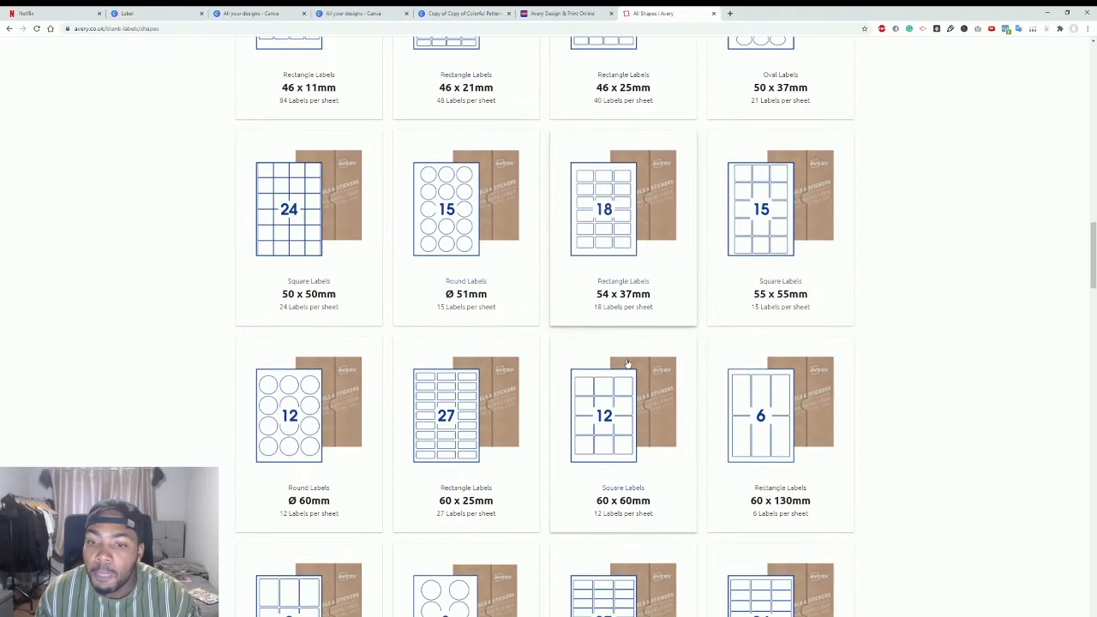
scroll(down, 3)
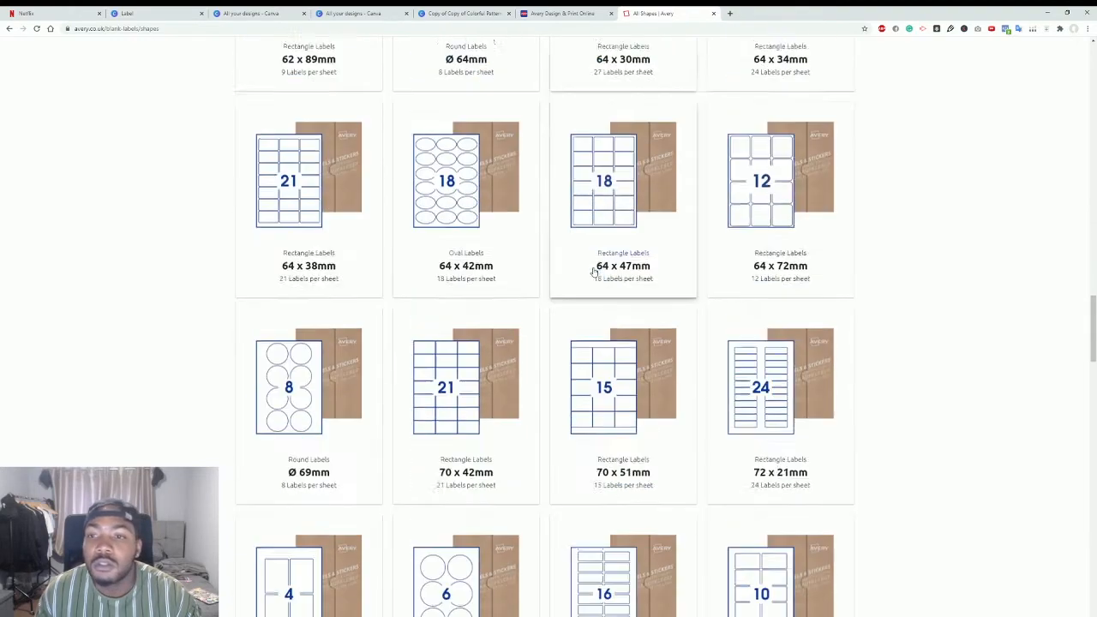
scroll(down, 3)
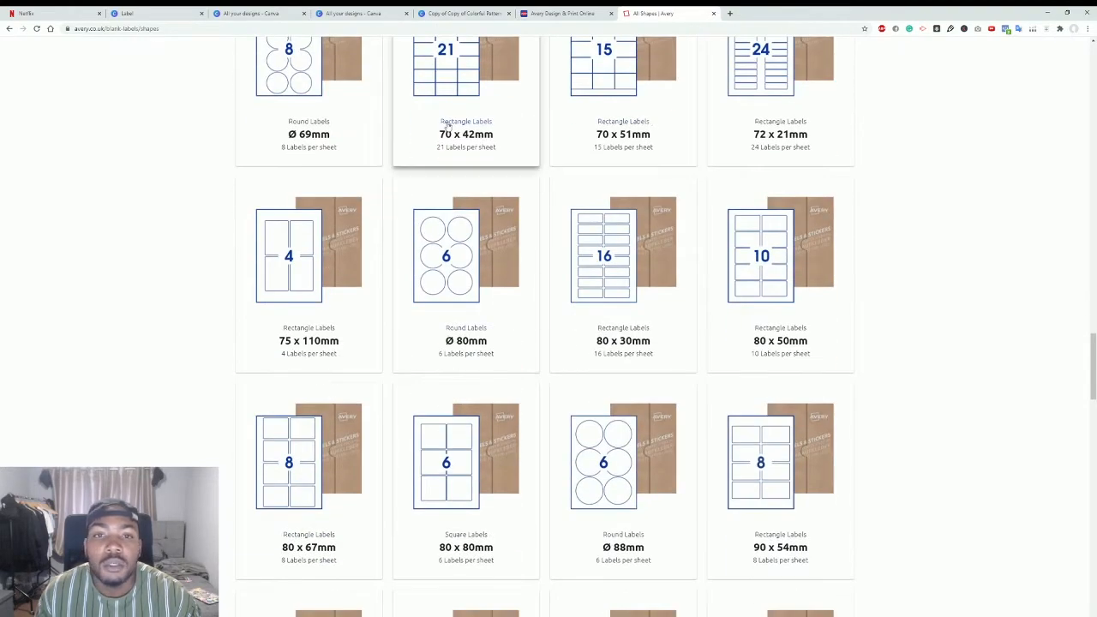
click(466, 68)
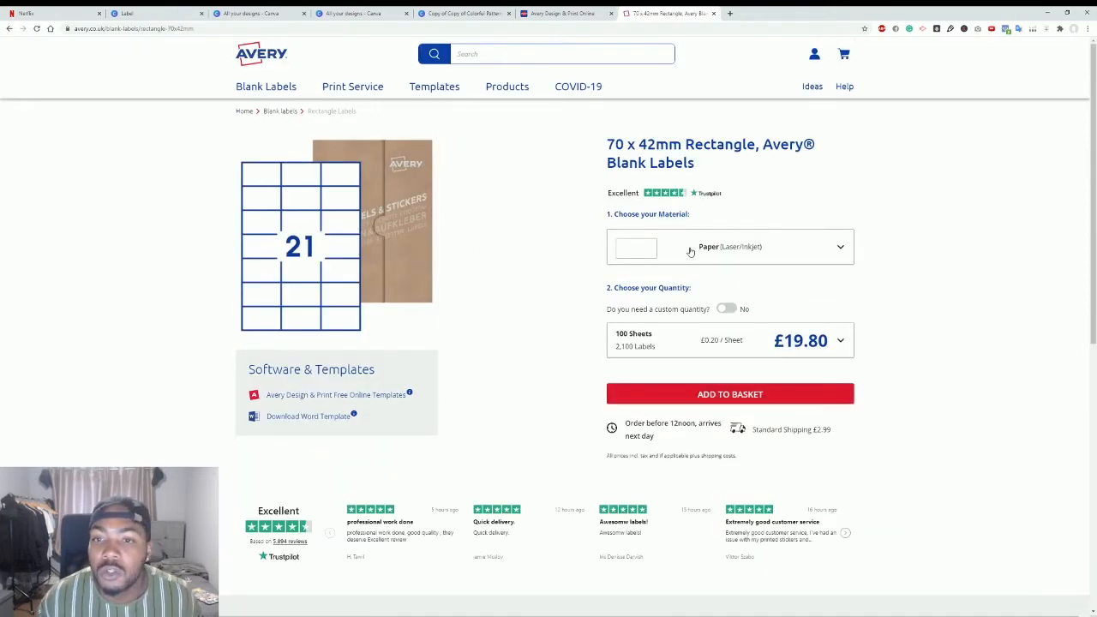
click(730, 247)
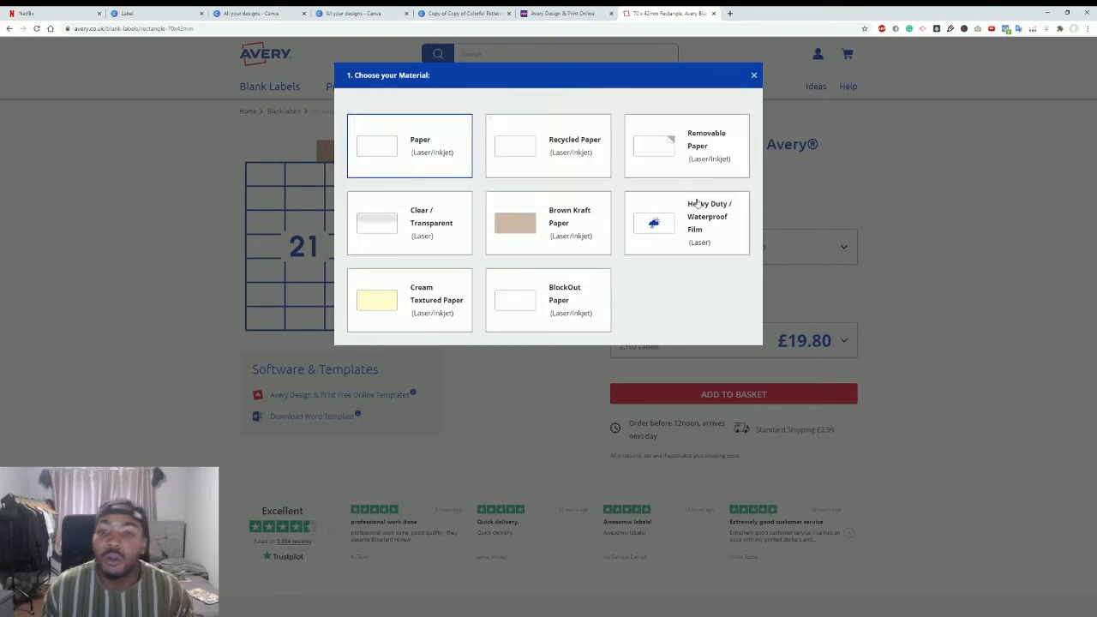
mouse_move(401, 317)
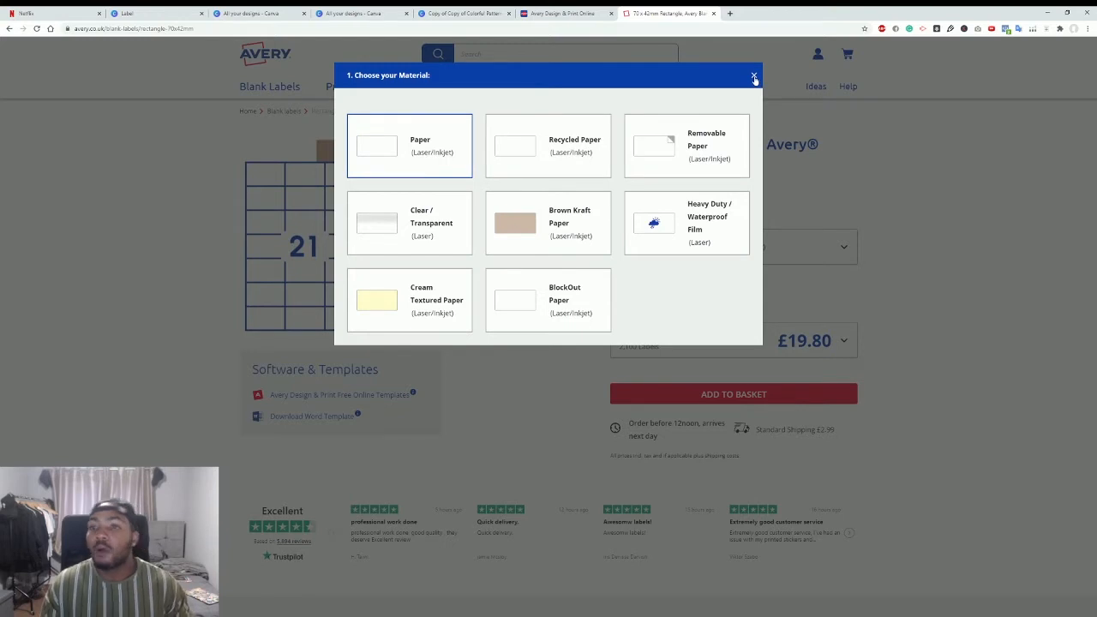
click(753, 76)
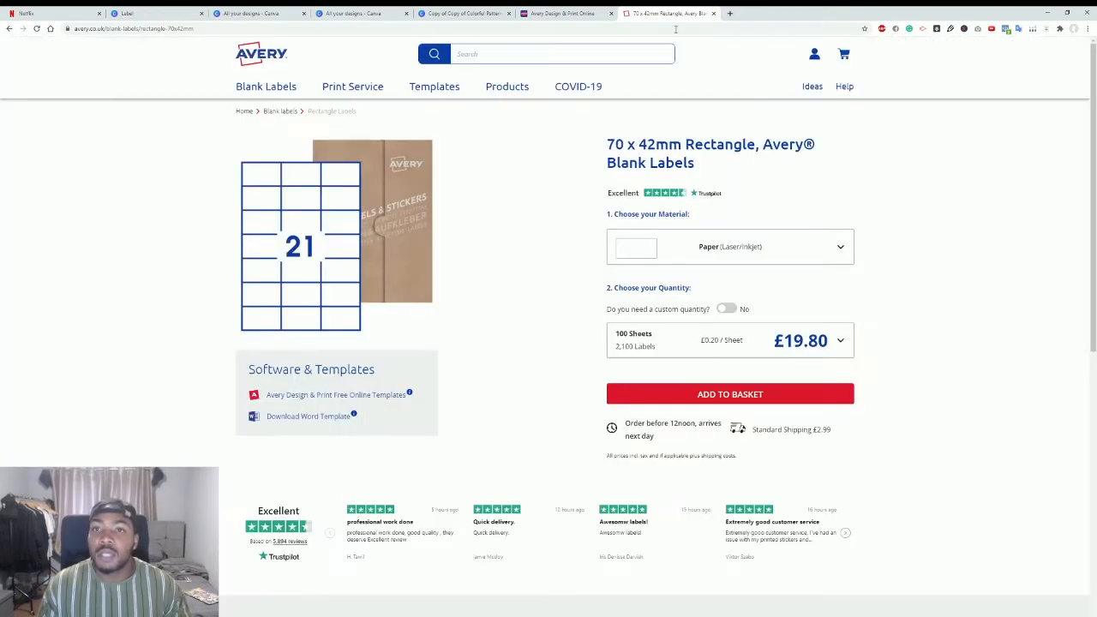
mouse_move(669, 14)
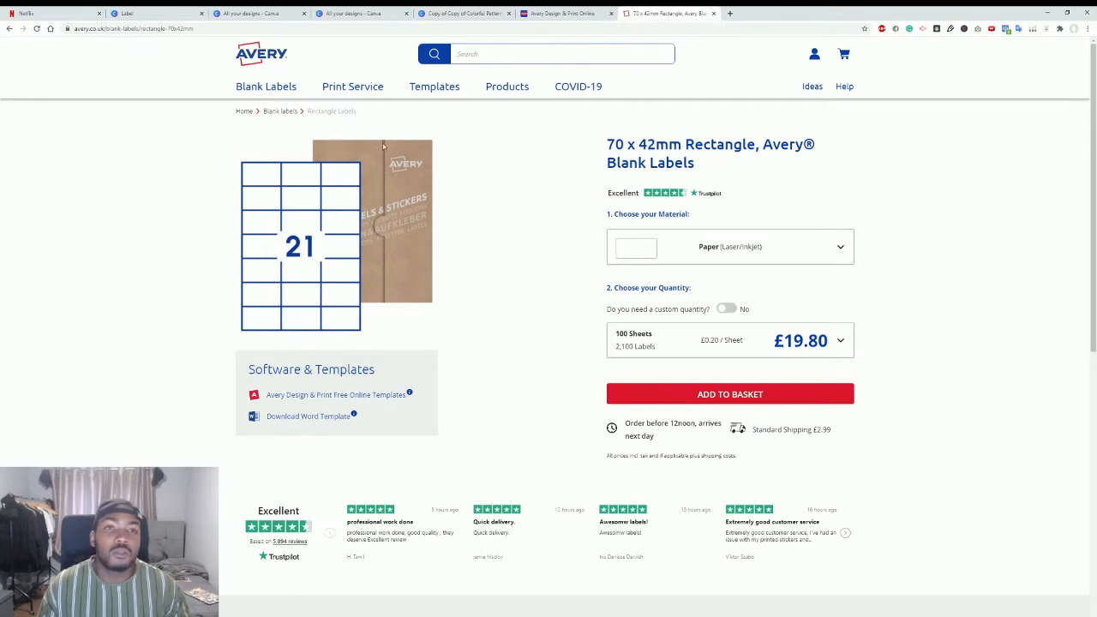
Step: From Canva Home, search 'label' and choose the Label suggestion to list label templates
click(257, 13)
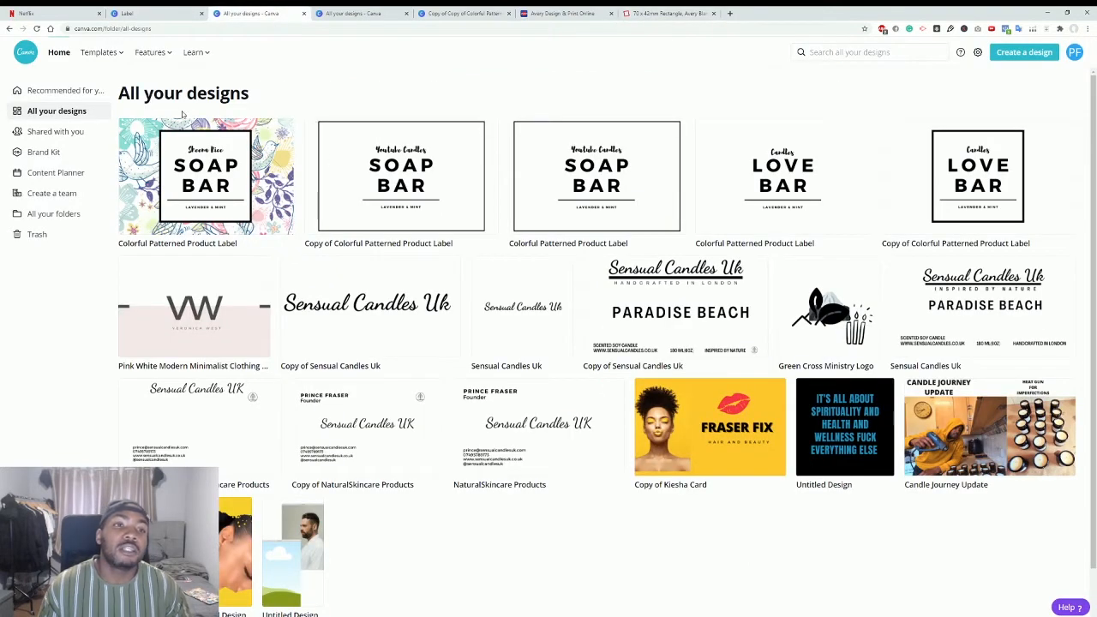
click(59, 51)
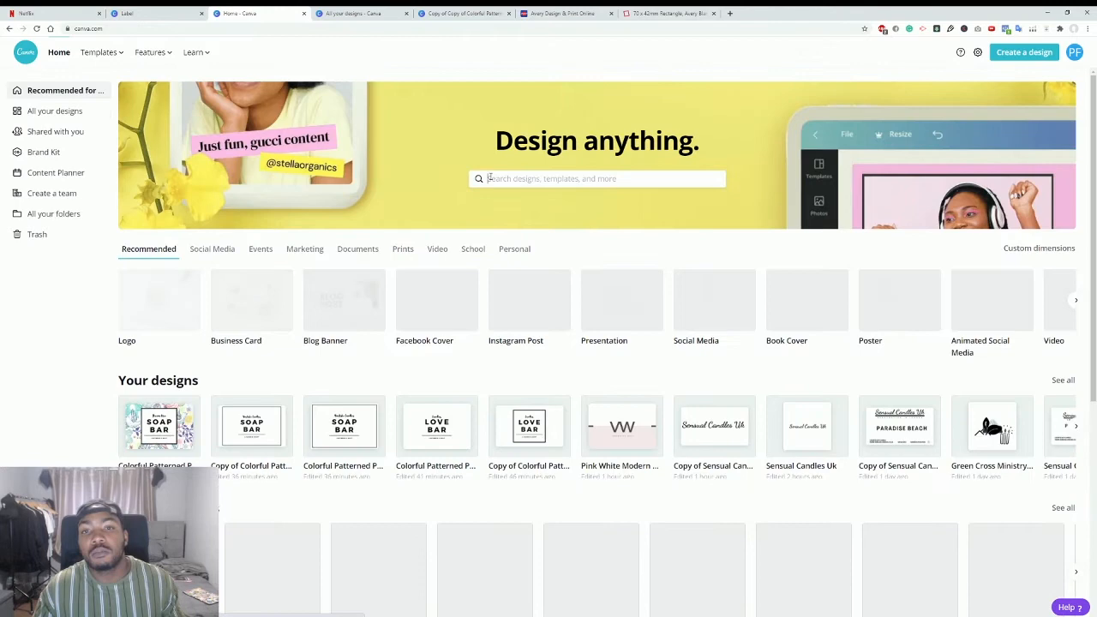
text(label)
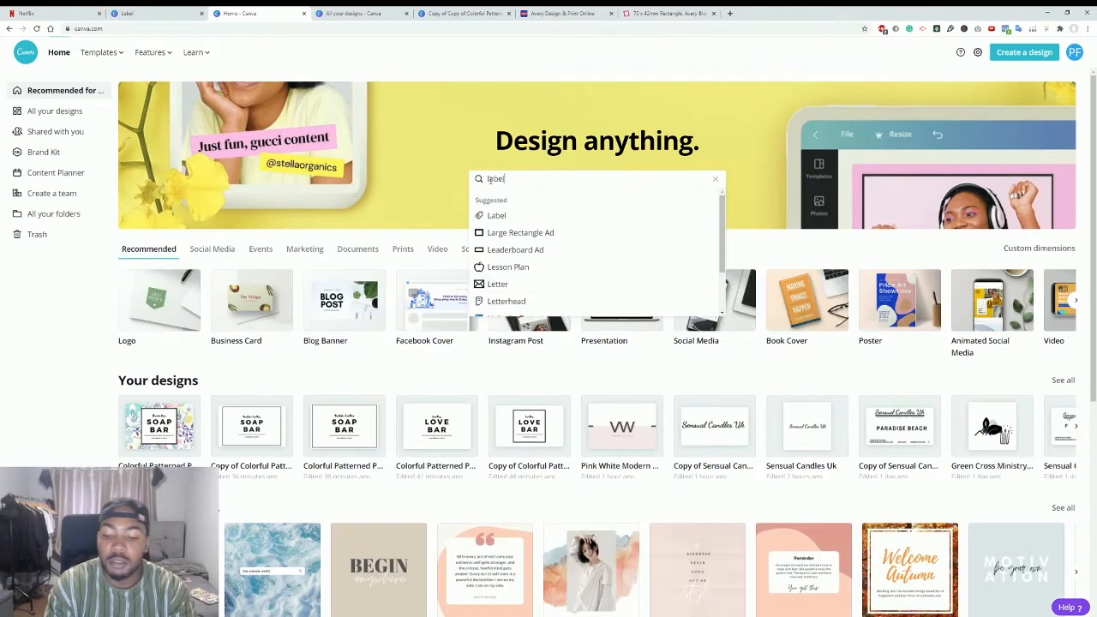
click(496, 216)
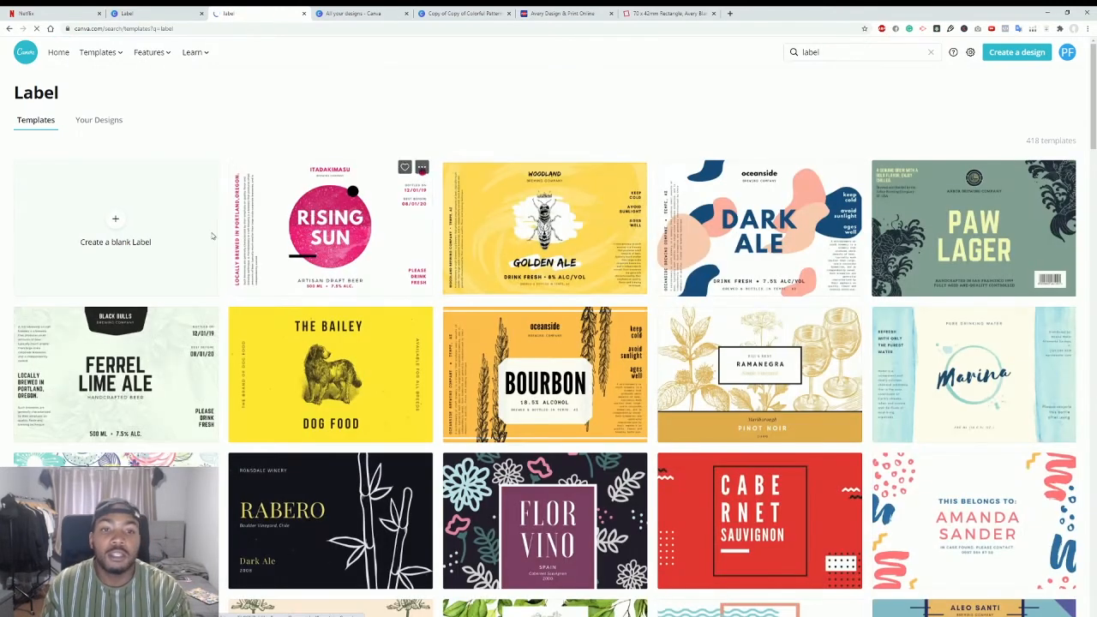
mouse_move(616, 322)
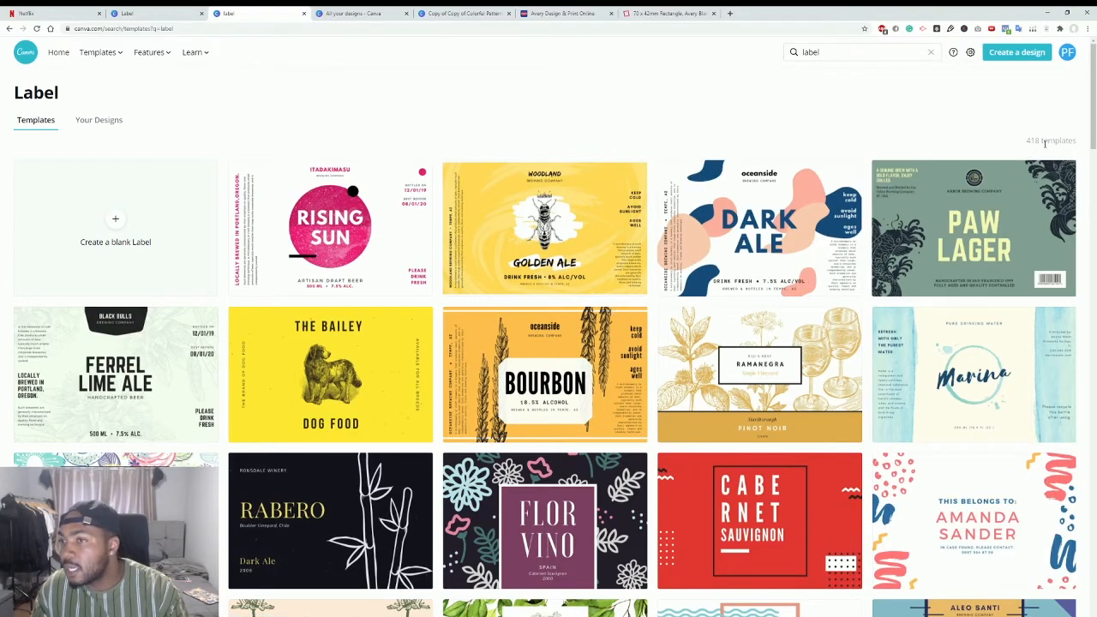
Step: Browse the label templates and reach the Soap Bar design copy for editing
scroll(down, 3)
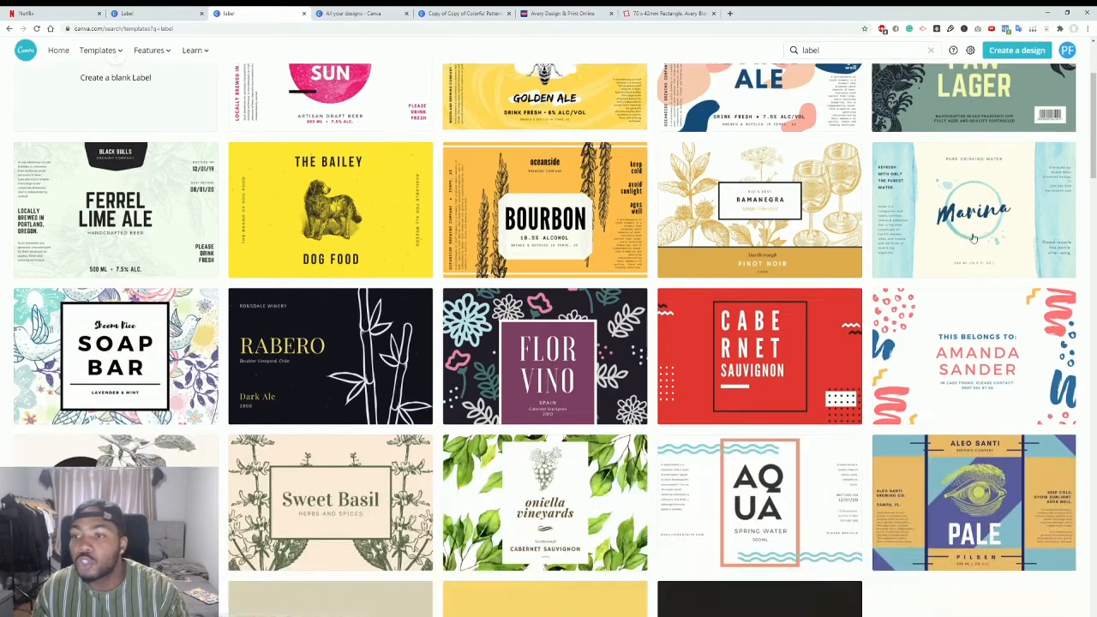
scroll(down, 3)
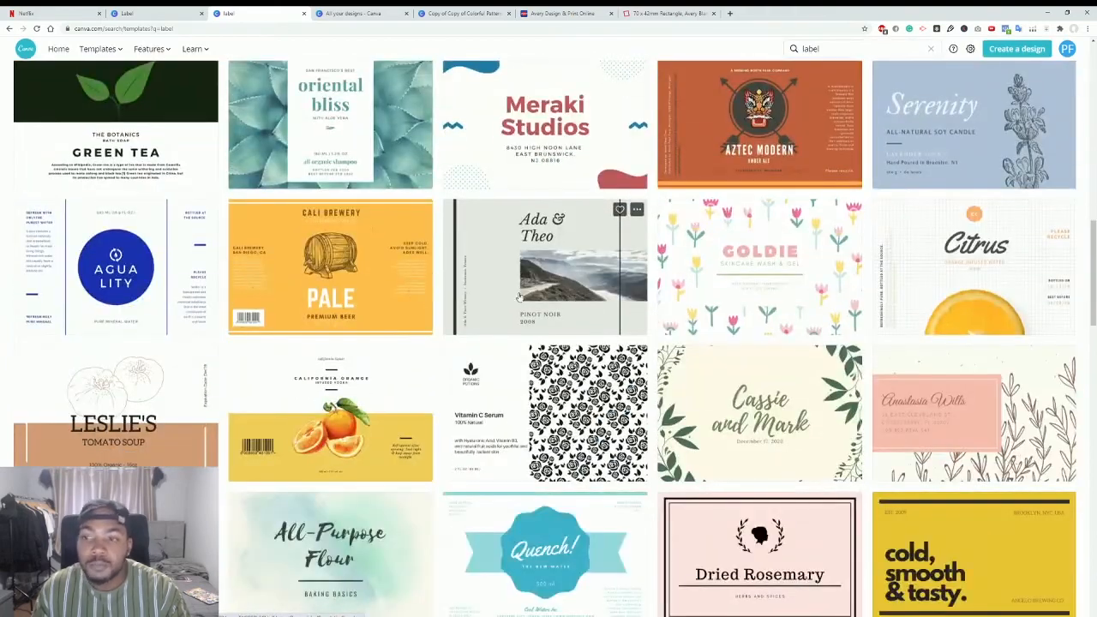
scroll(down, 3)
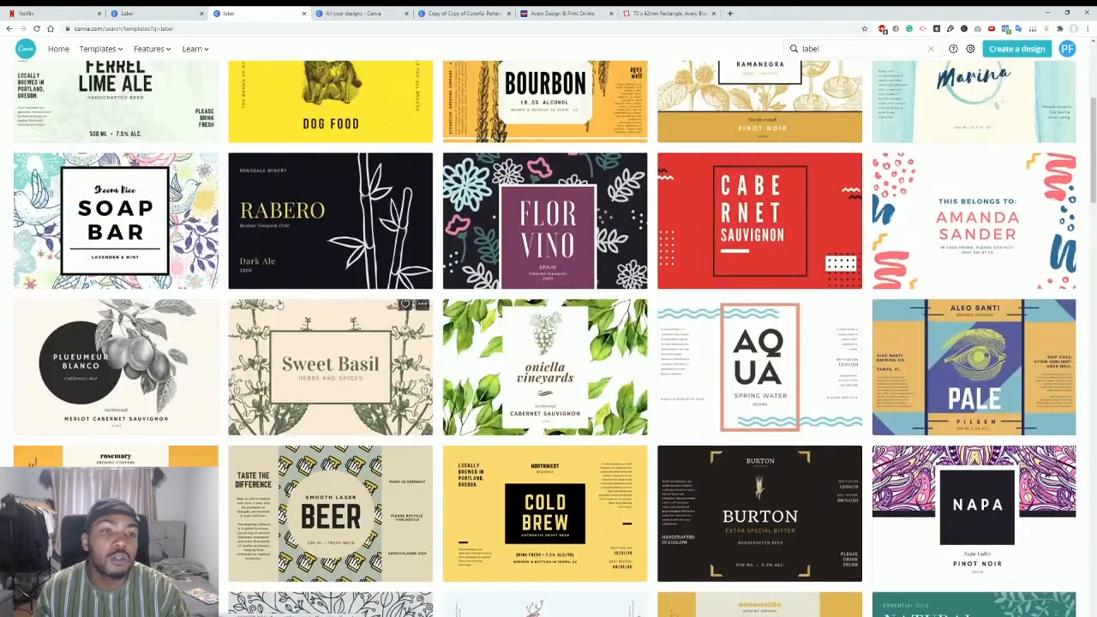
scroll(up, 3)
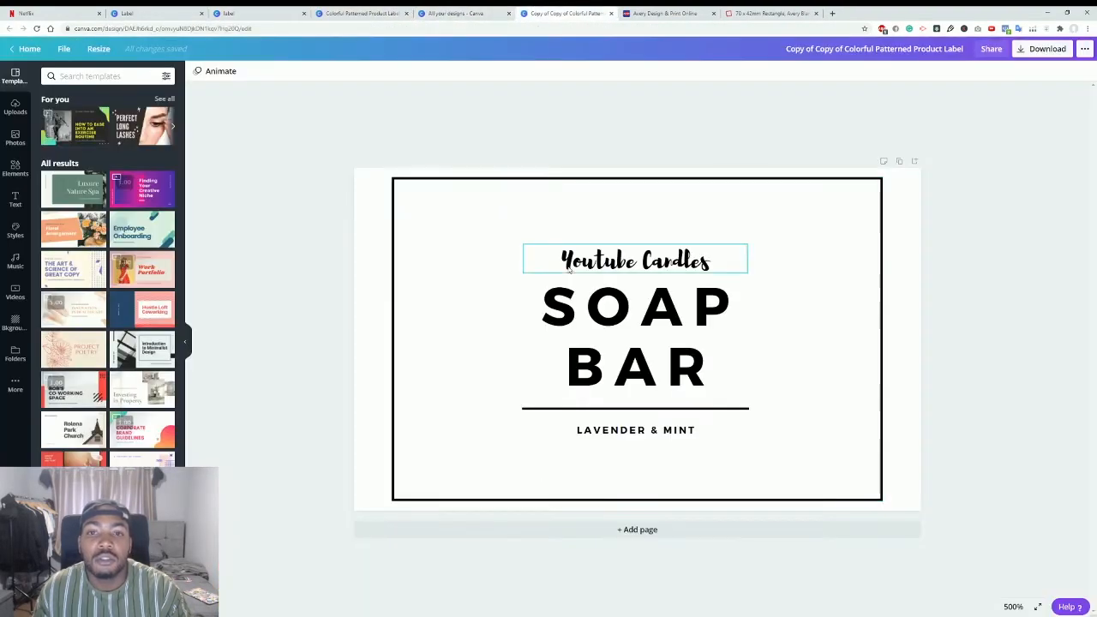
Step: Stretch the black border rectangle sideways so it spans nearly the full label width
click(502, 238)
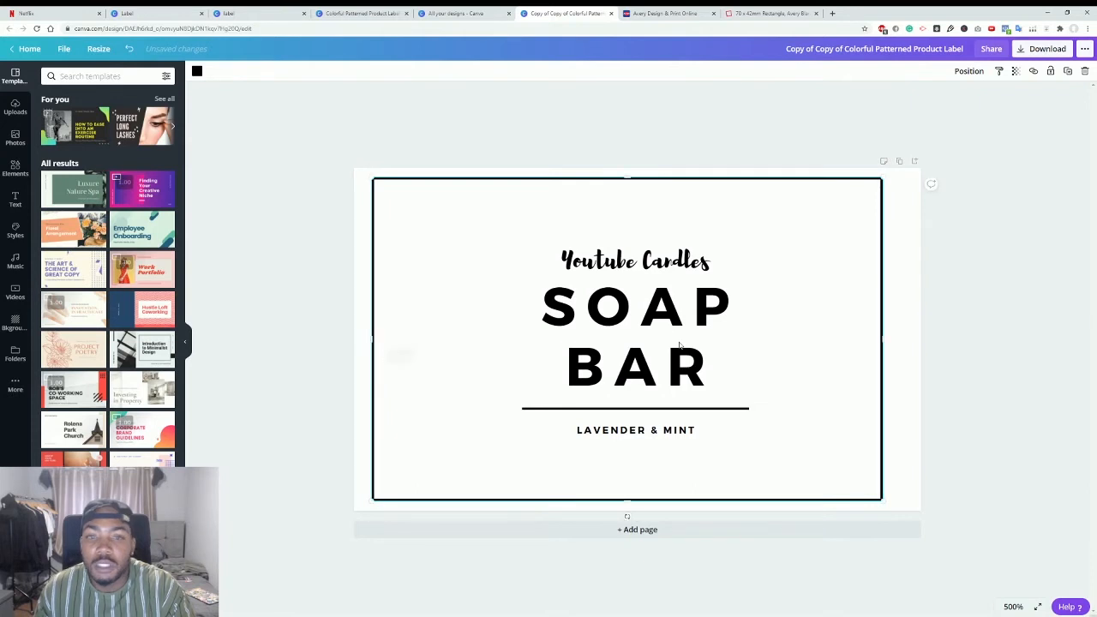
drag(881, 339, 899, 340)
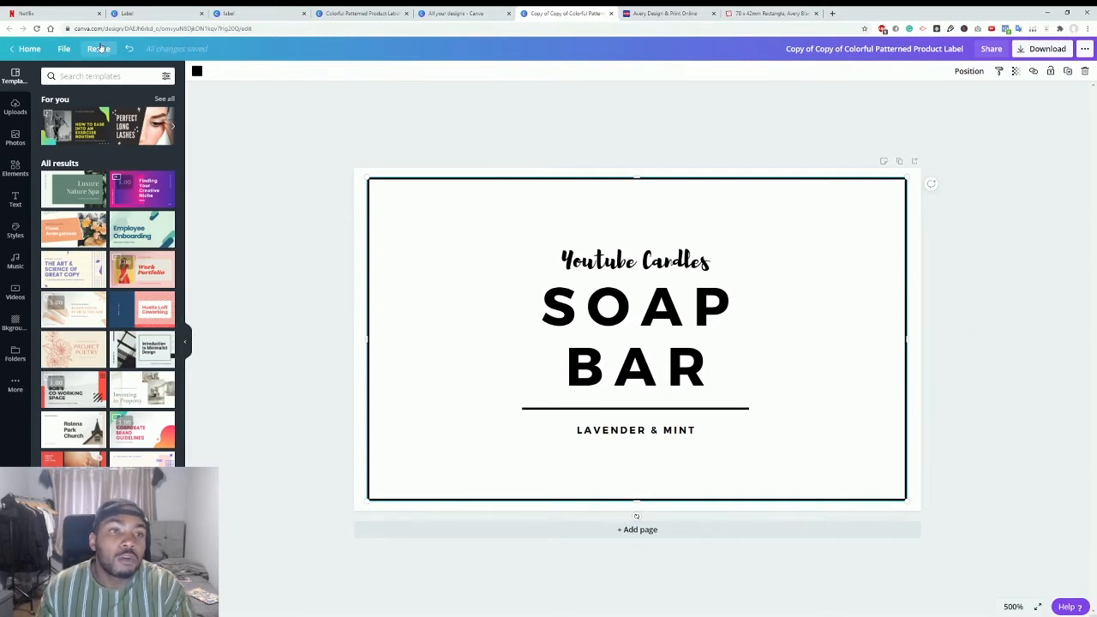
Step: Copy & Resize the design to custom dimensions 70 x 42 mm
click(98, 48)
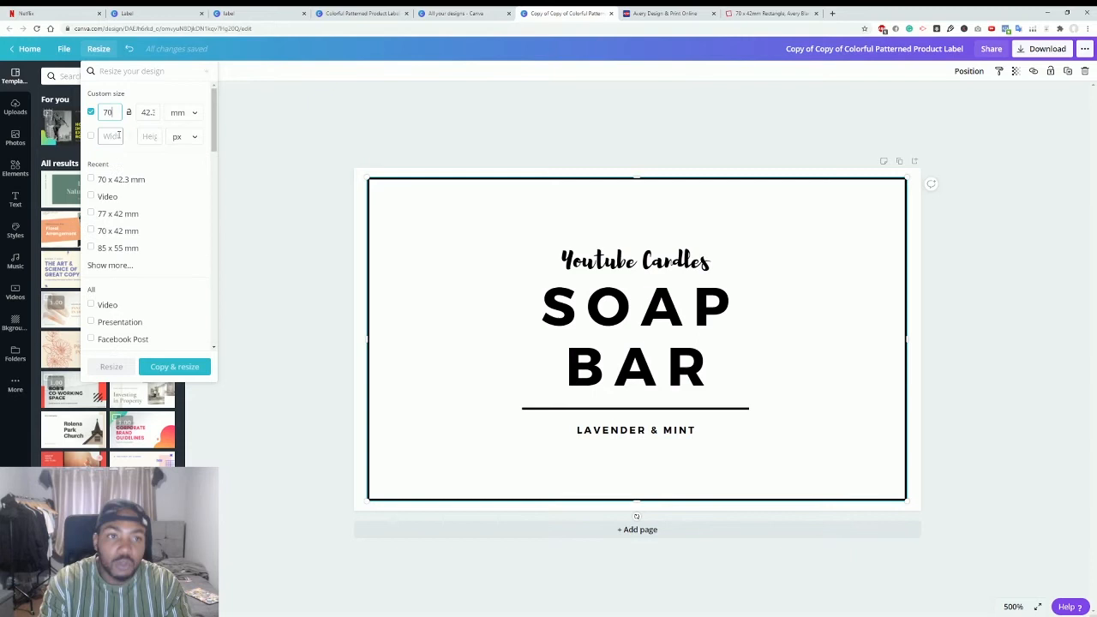
click(147, 113)
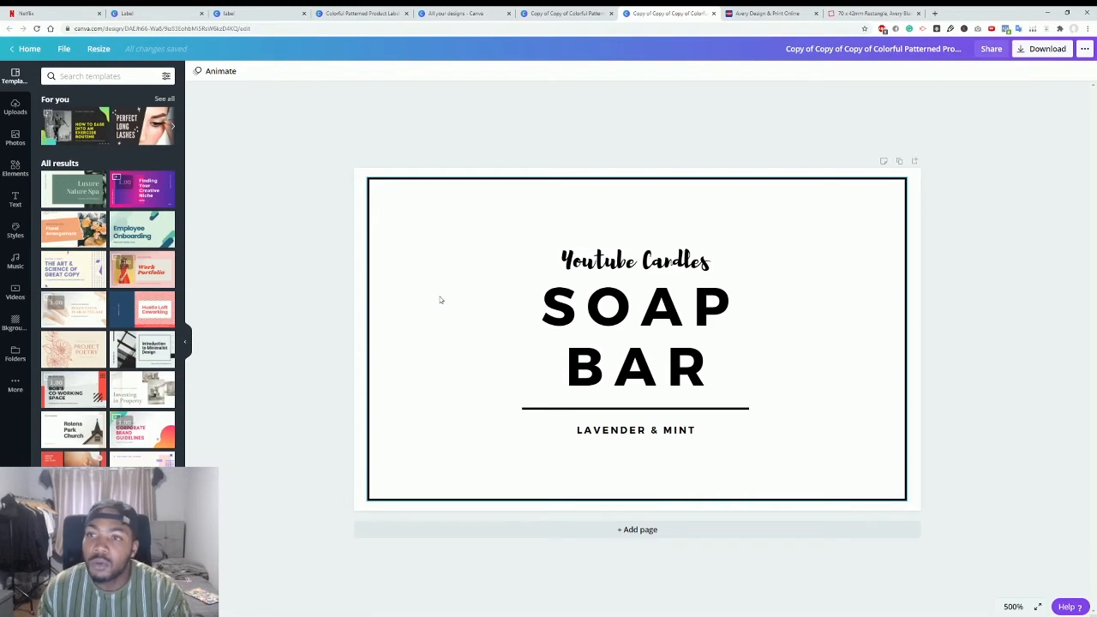
Step: Download the resized label as PNG and dismiss the design-saved confirmation
click(635, 260)
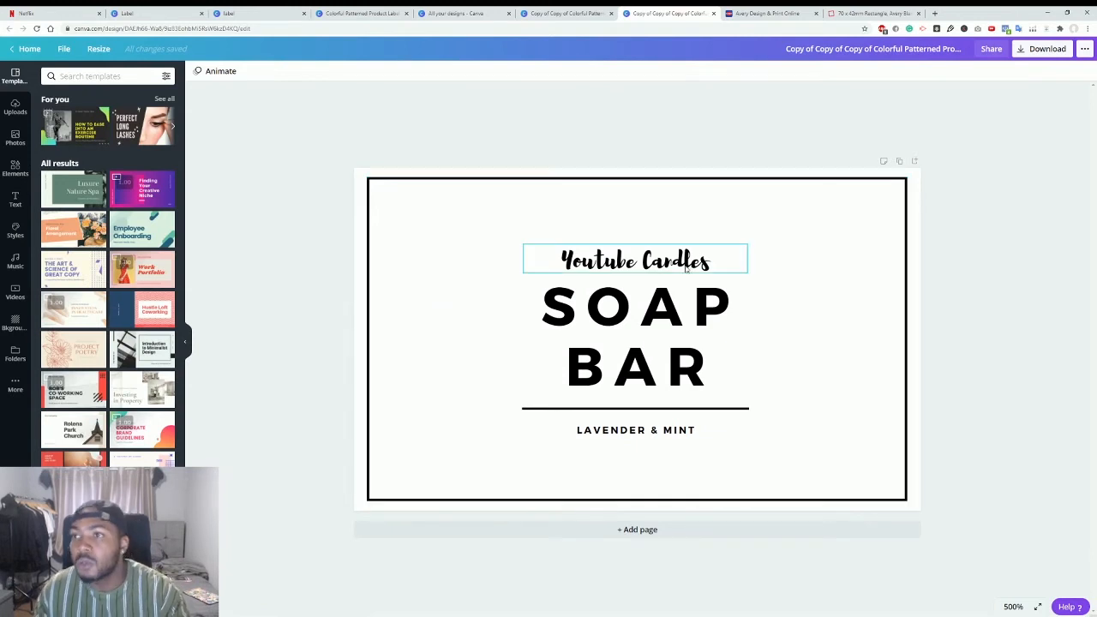
click(1042, 48)
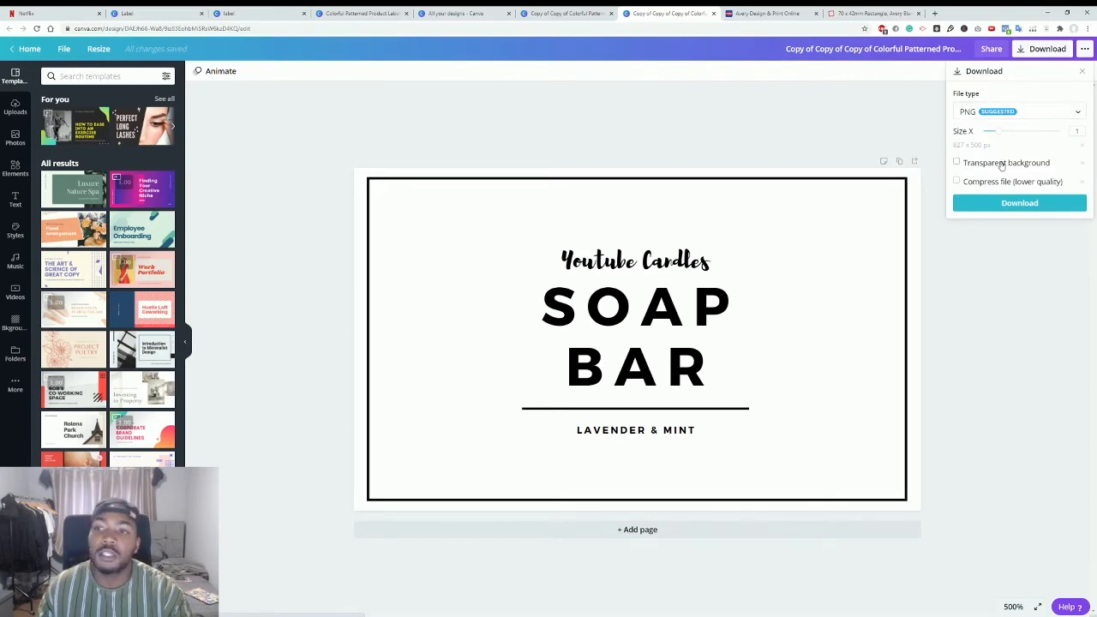
click(1018, 202)
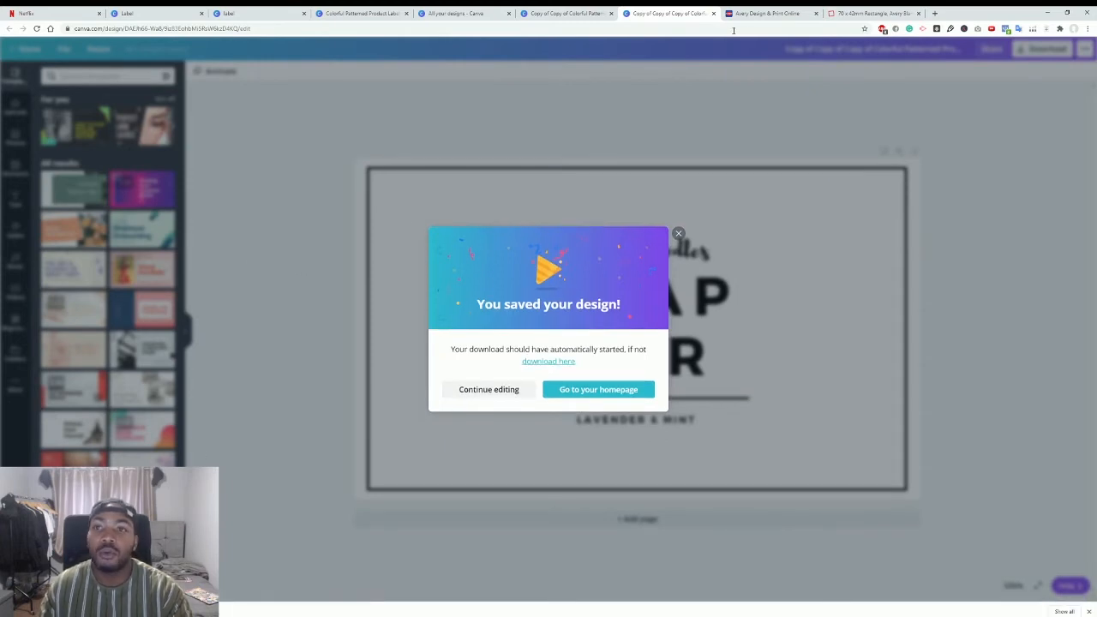
click(776, 14)
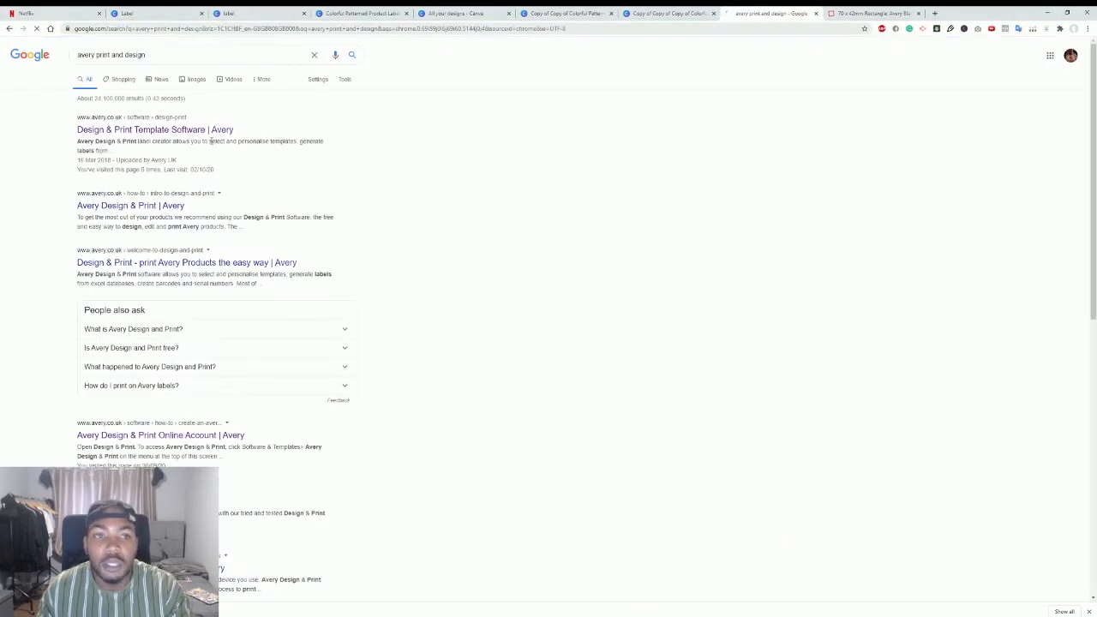
Step: On Avery Design & Print, run a Quick Search for template code 70x42
click(123, 206)
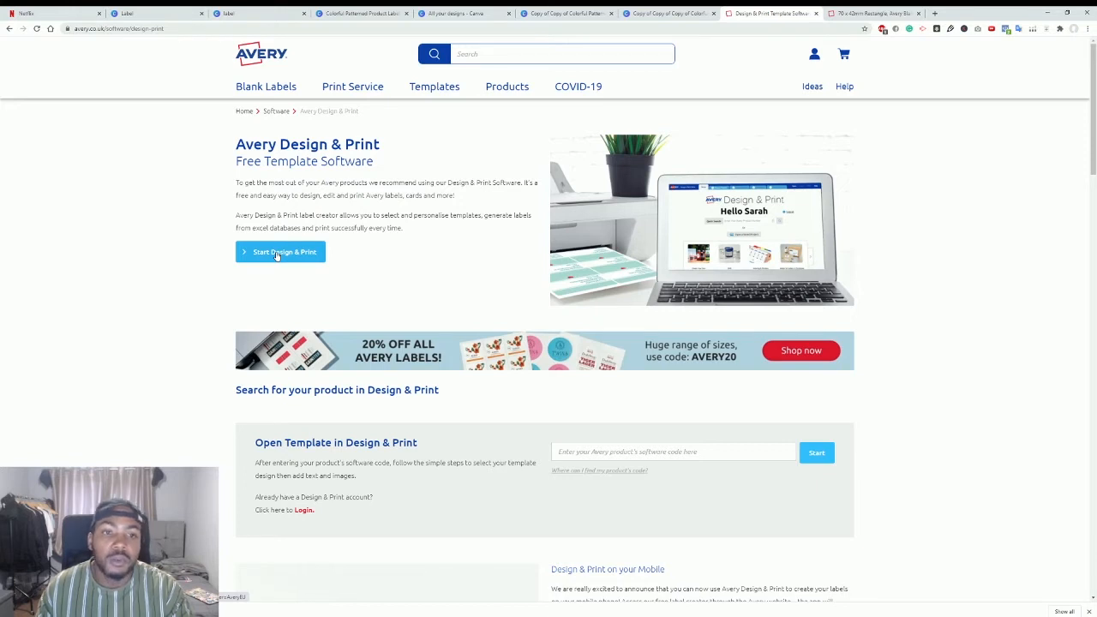
click(284, 250)
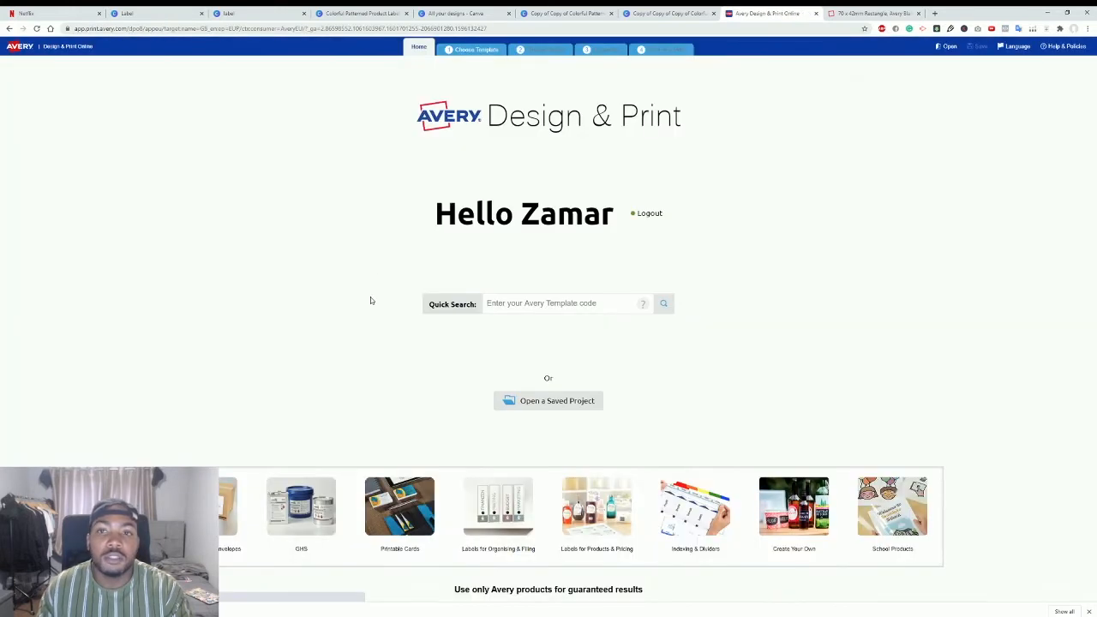
click(566, 302)
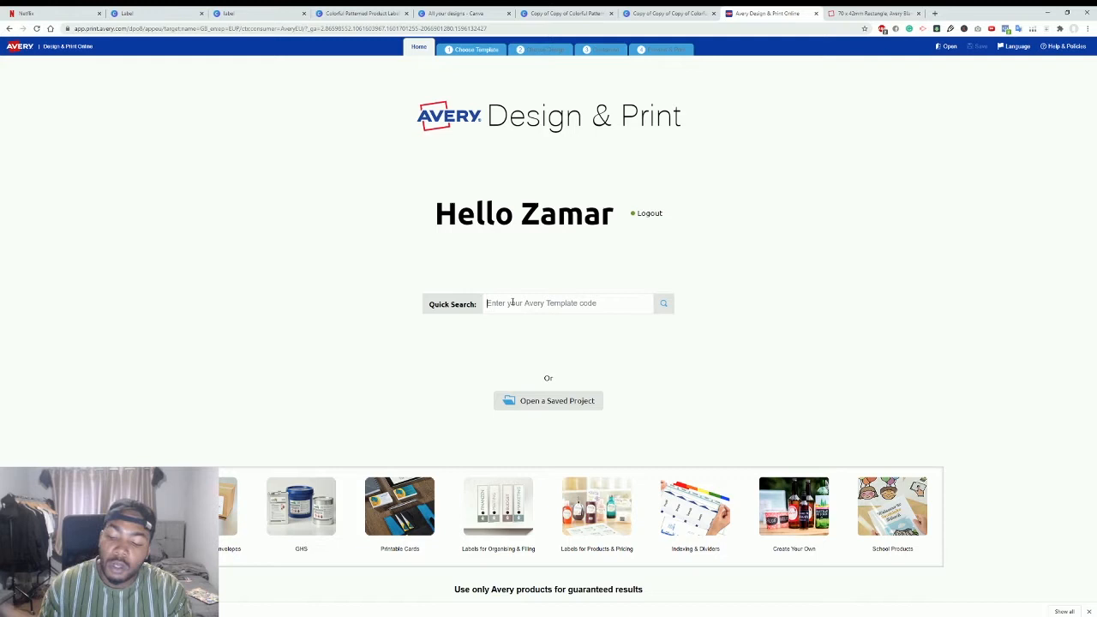
text(70x42)
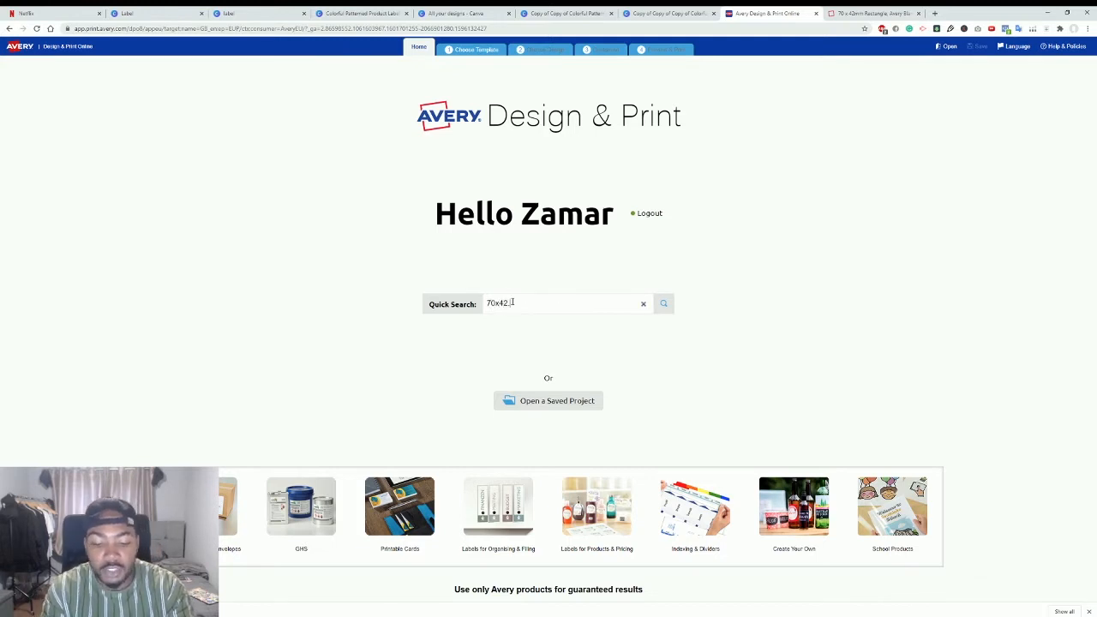
click(664, 303)
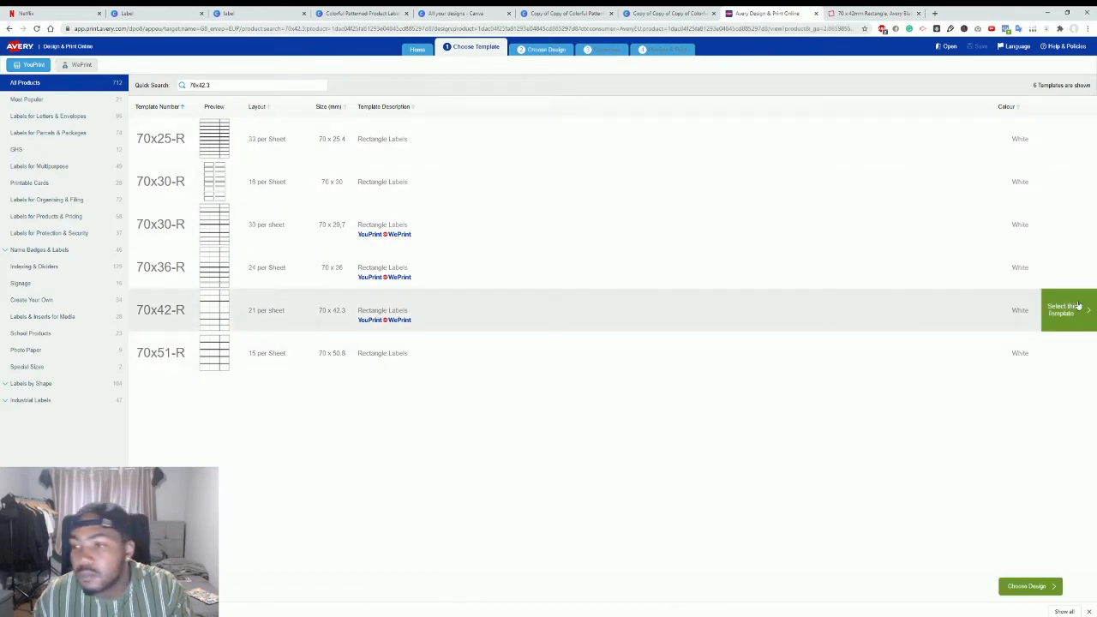
Step: Select the 70x42-R template and start from a Blank Design in the editor
click(1066, 309)
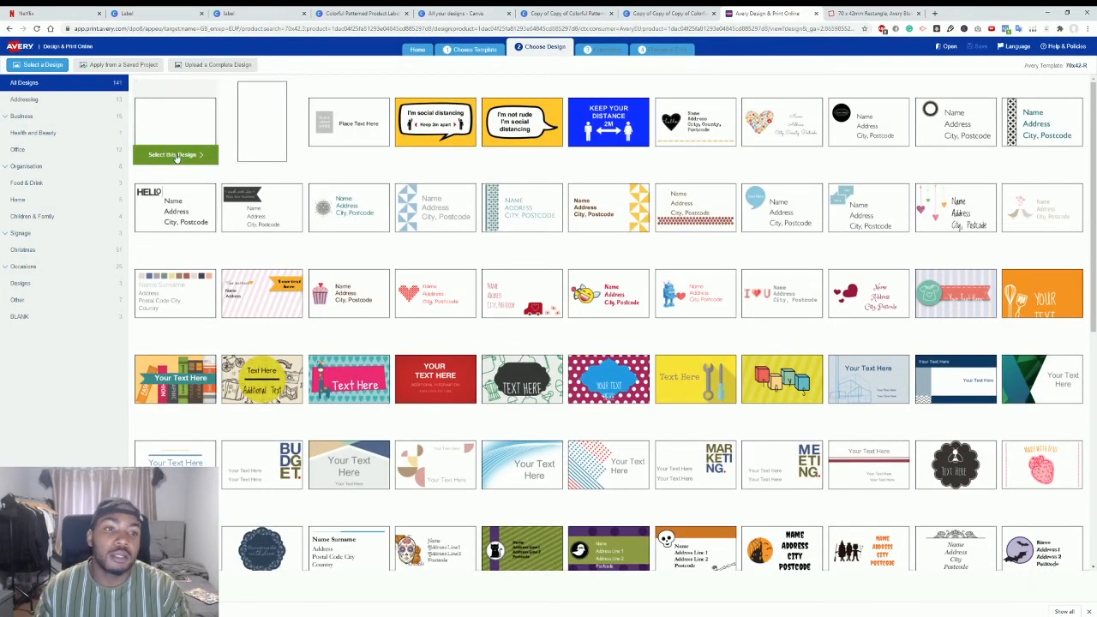
click(175, 155)
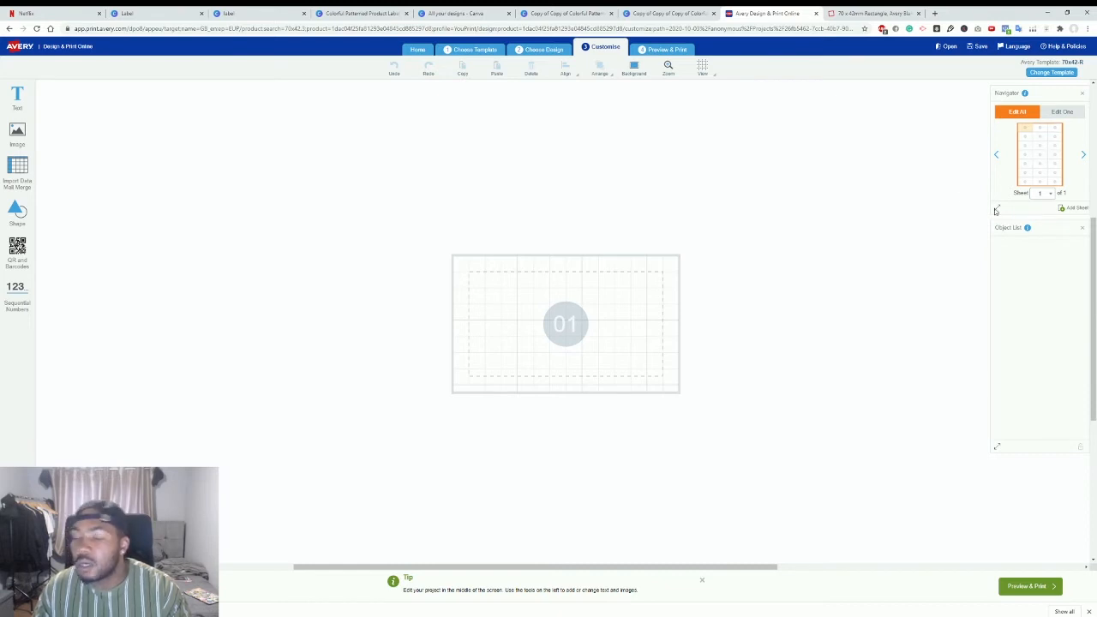
mouse_move(761, 240)
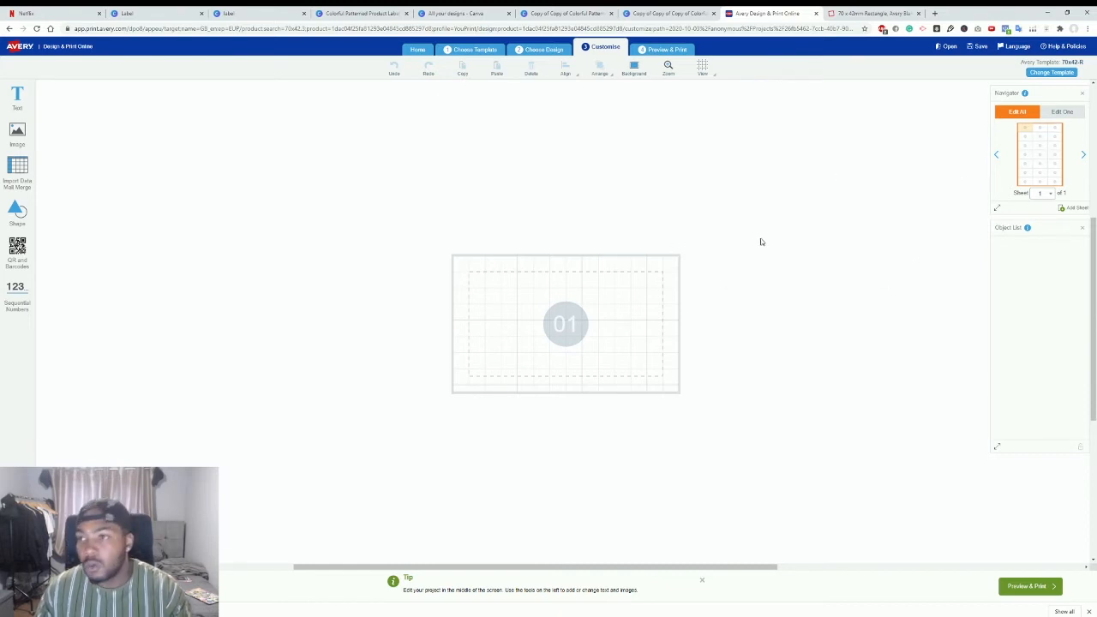
Step: In Edit One mode, place the Soap Bar PNG on label 3 and enlarge it to fill the label
click(1059, 111)
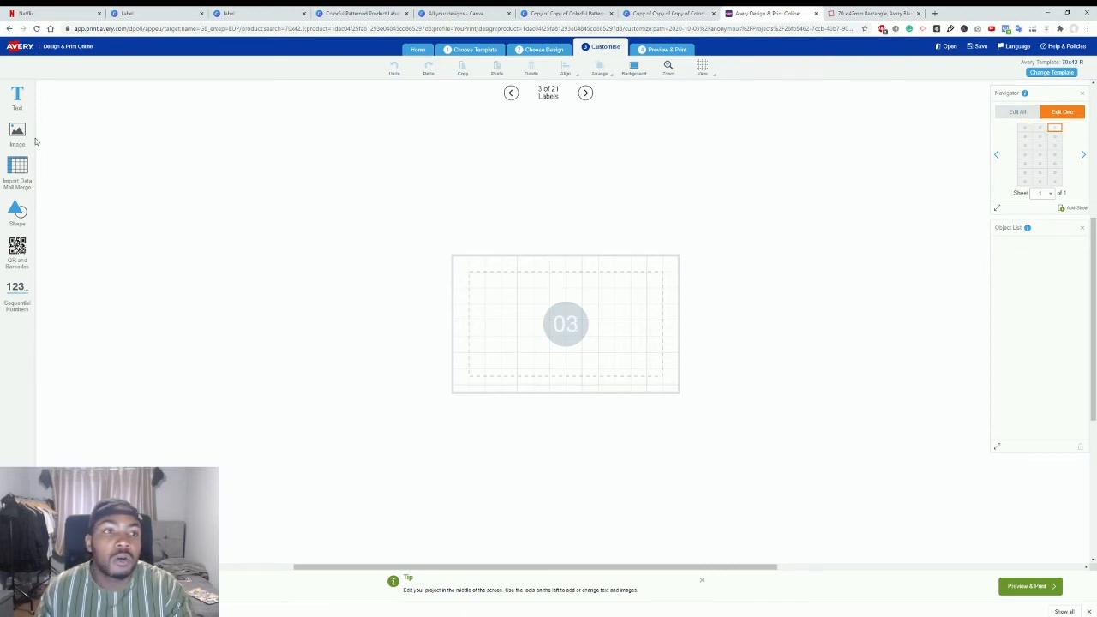
click(17, 134)
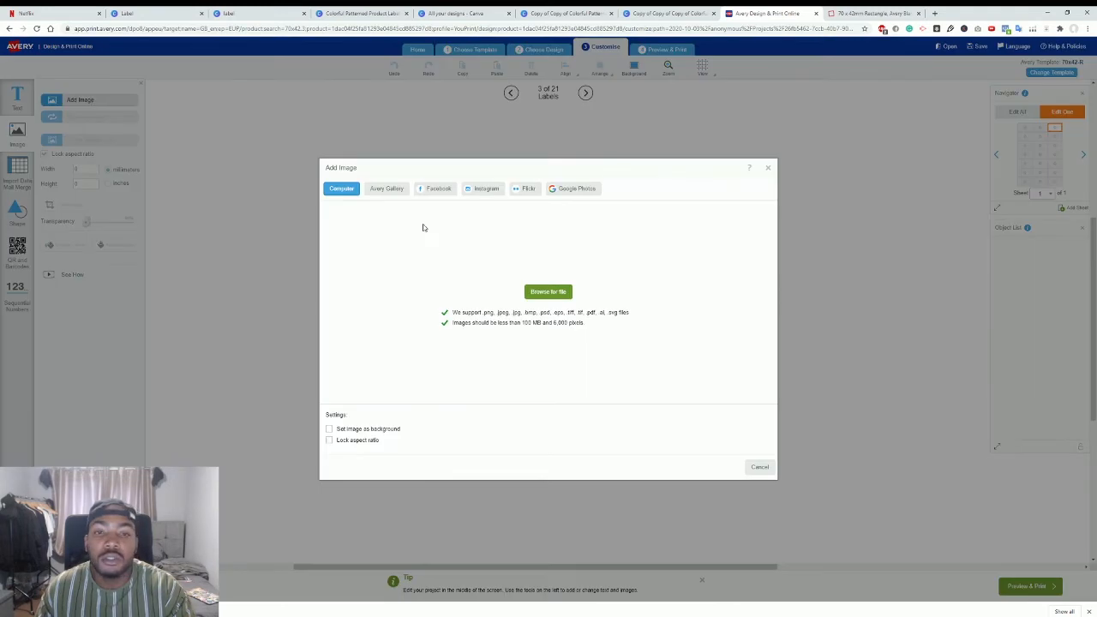
click(548, 291)
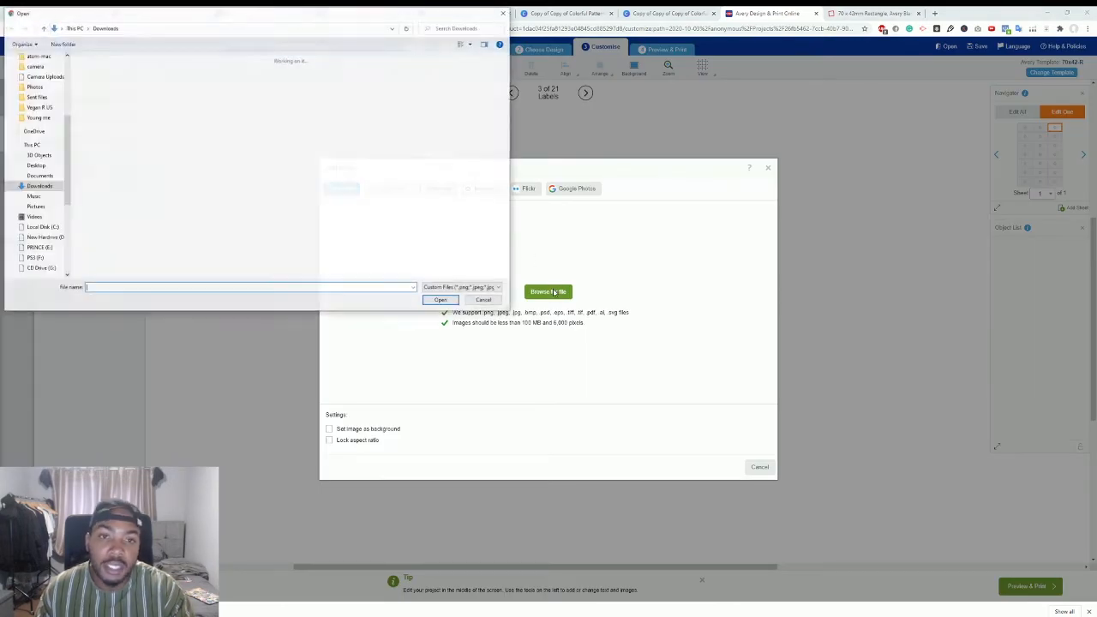
click(137, 76)
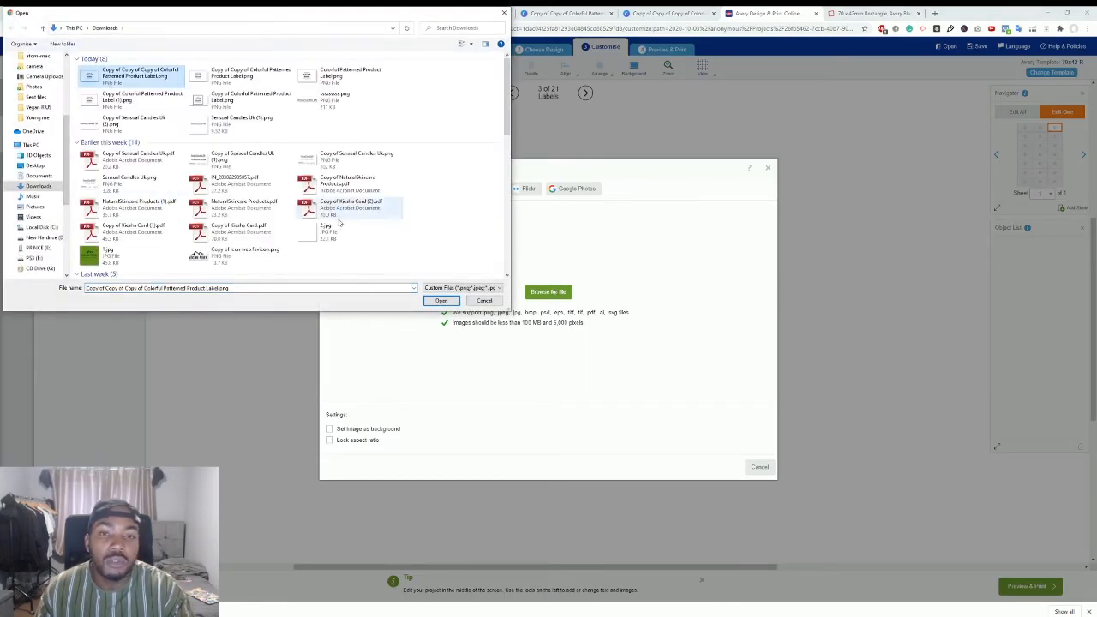
click(443, 301)
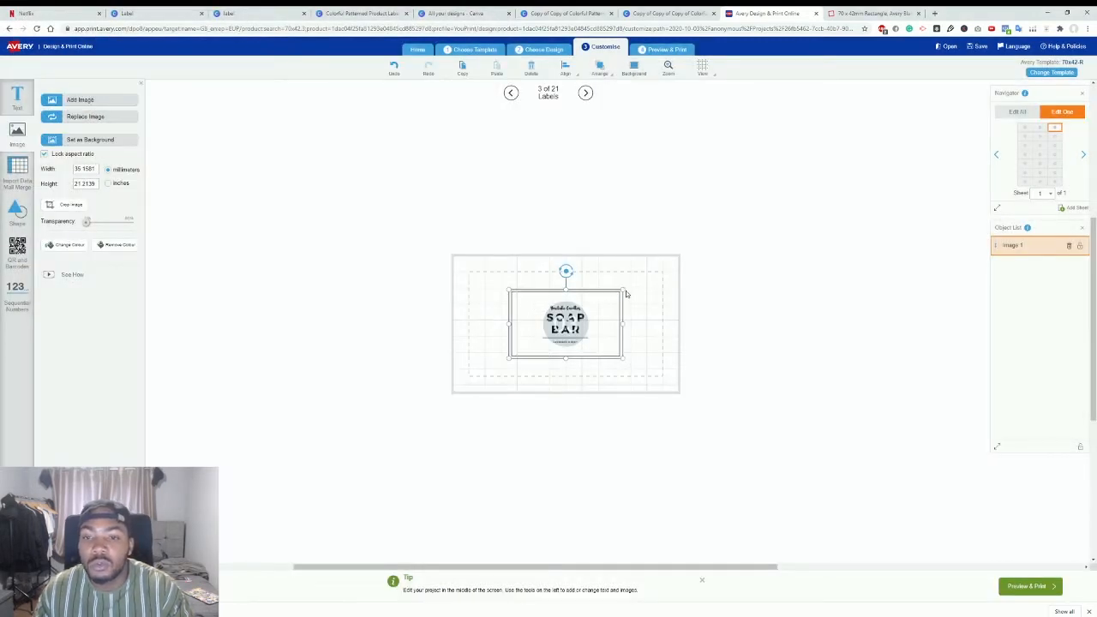
drag(566, 324, 586, 306)
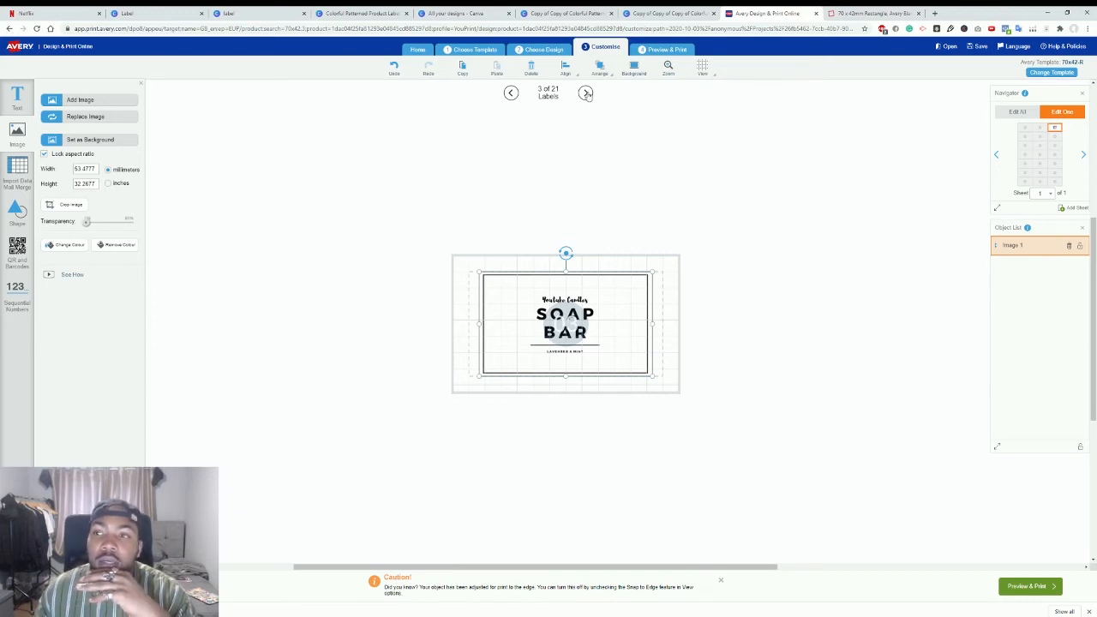
click(583, 93)
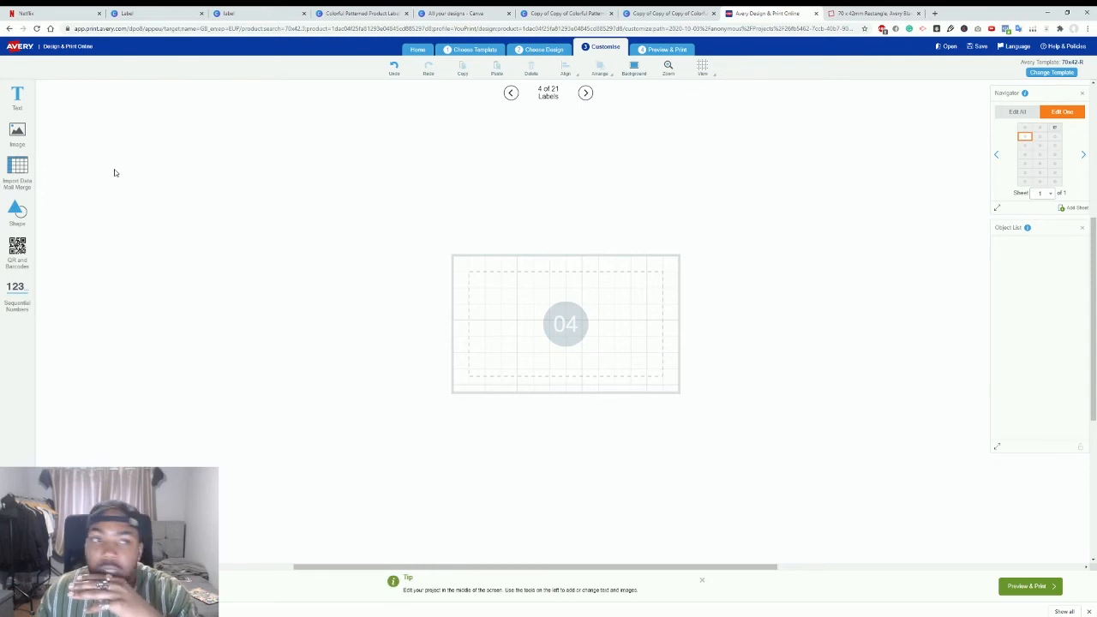
Step: Place the Hiking Fever image file on label 4, then advance to label 5
click(17, 134)
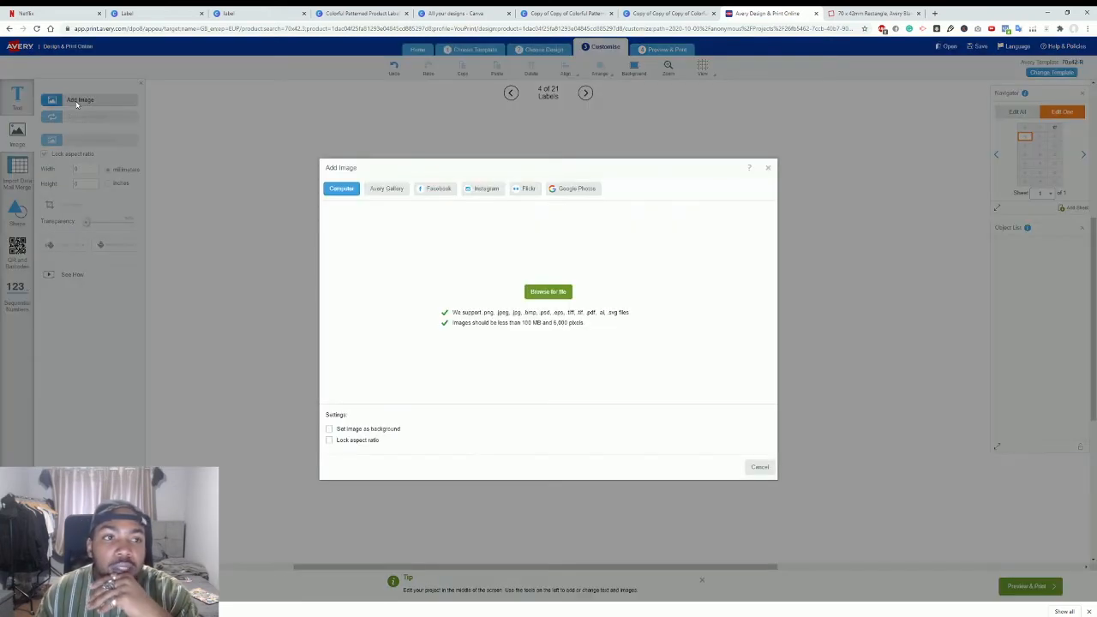
click(548, 291)
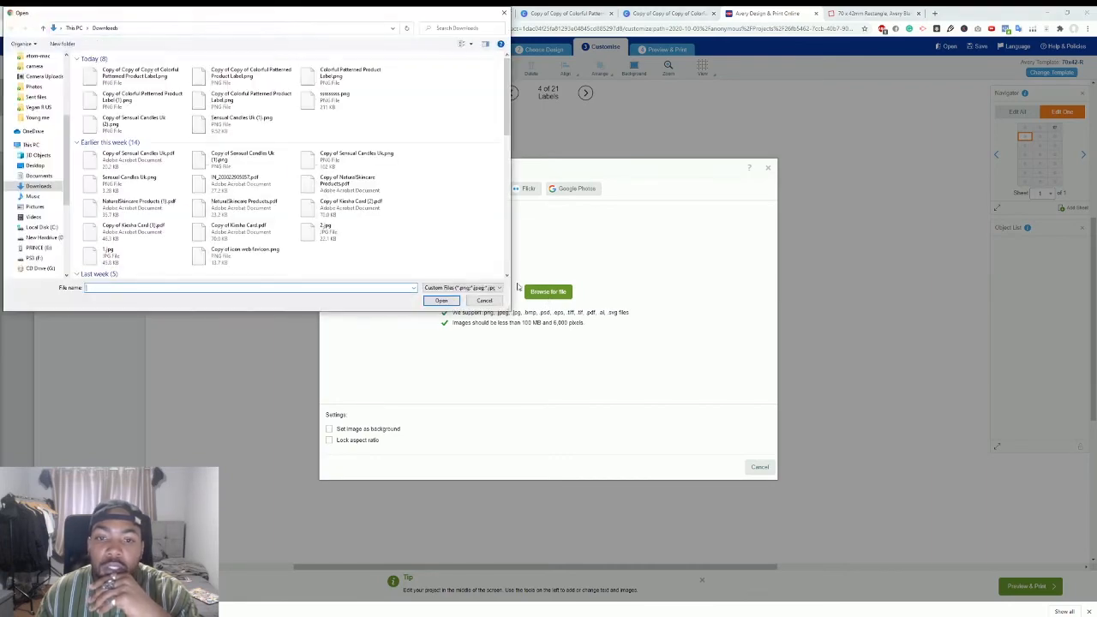
click(245, 254)
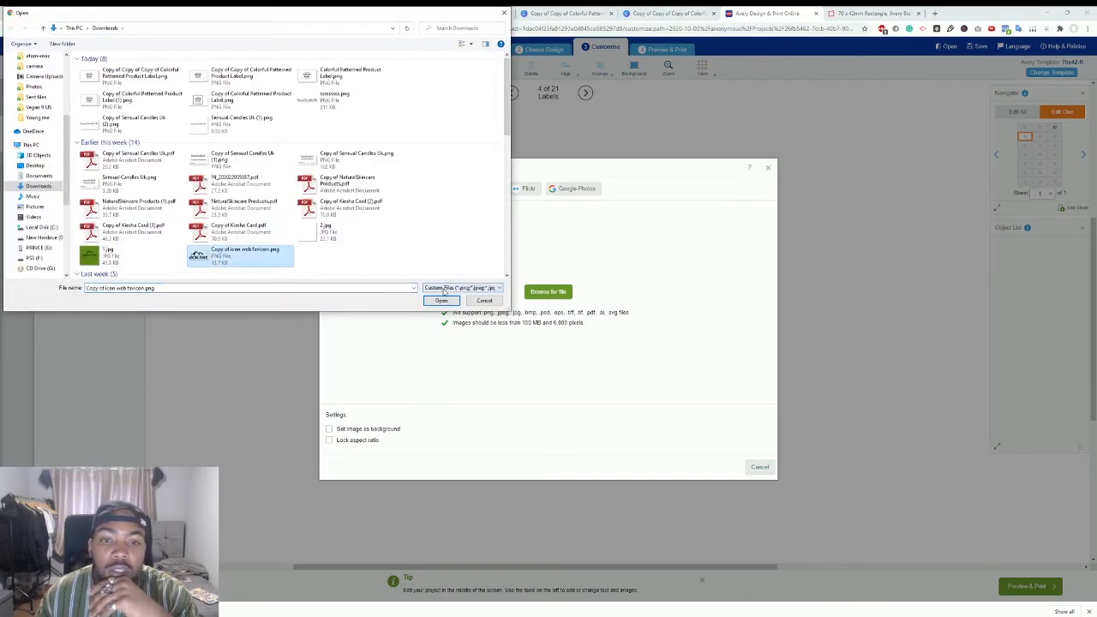
click(442, 302)
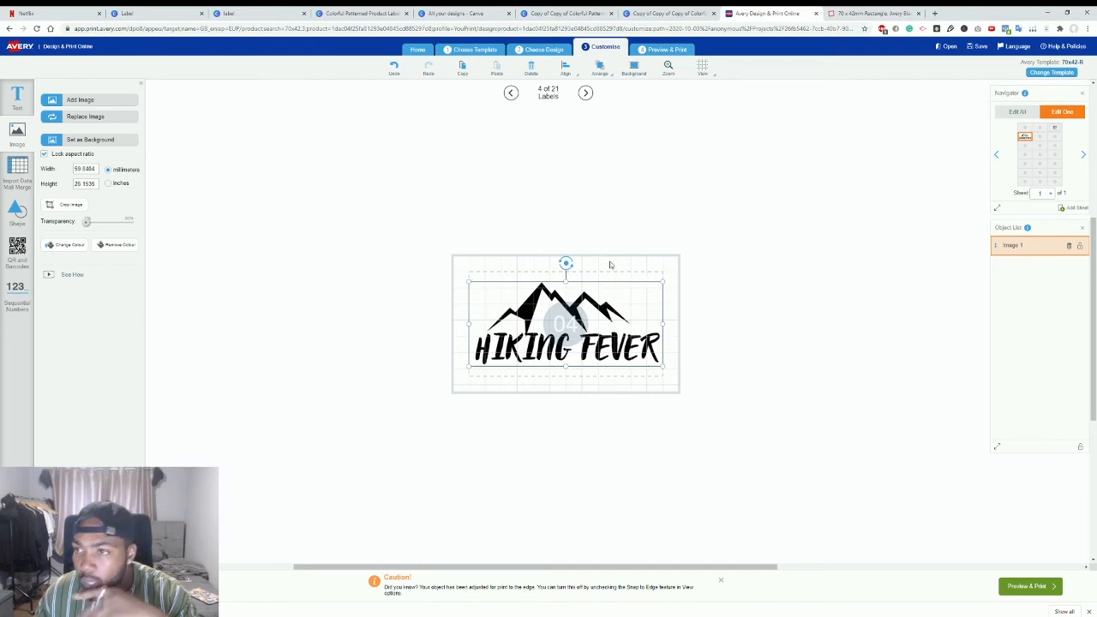
click(585, 92)
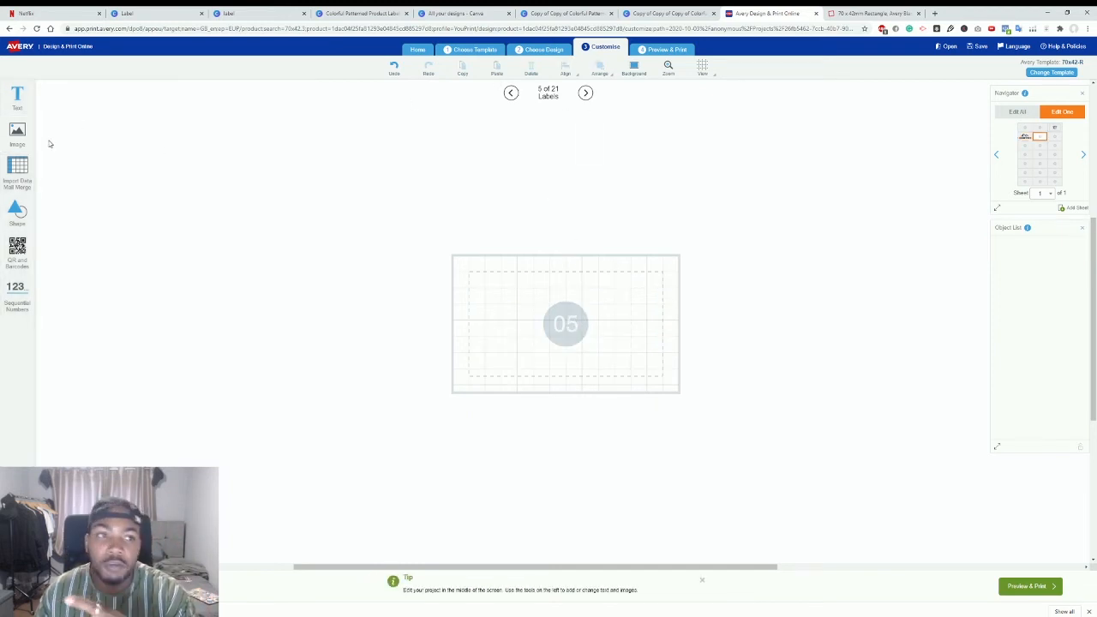
mouse_move(859, 196)
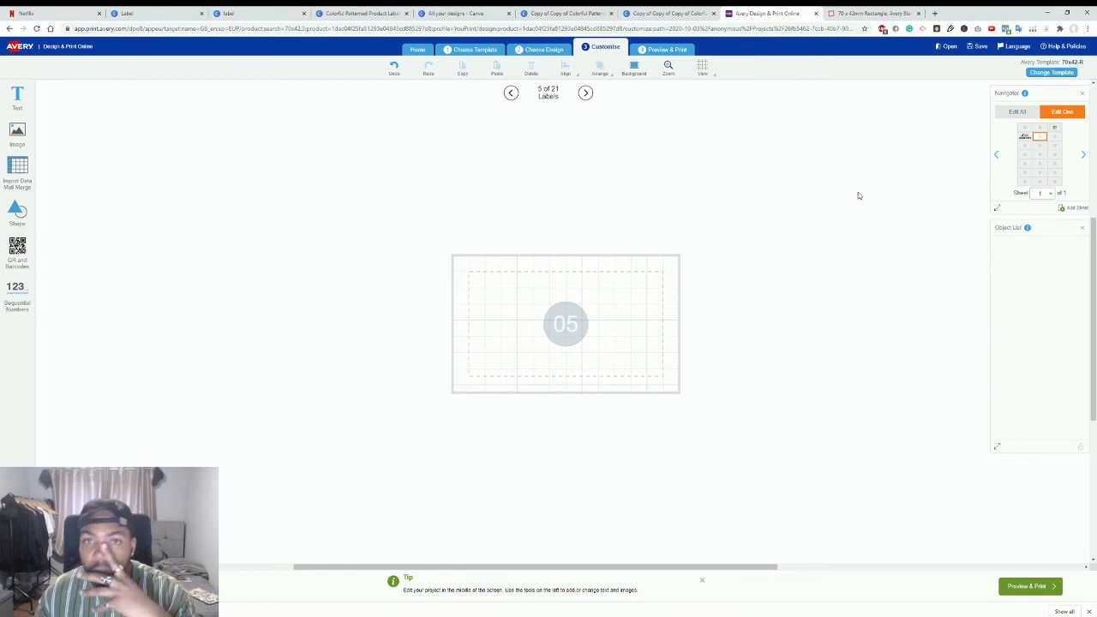
mouse_move(596, 168)
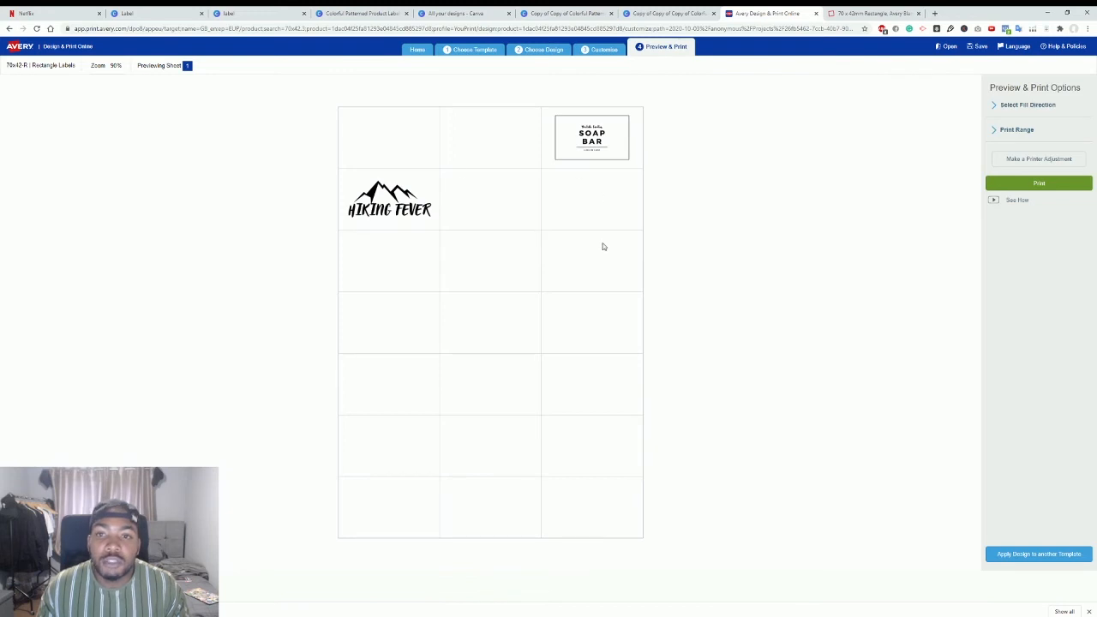
mouse_move(669, 316)
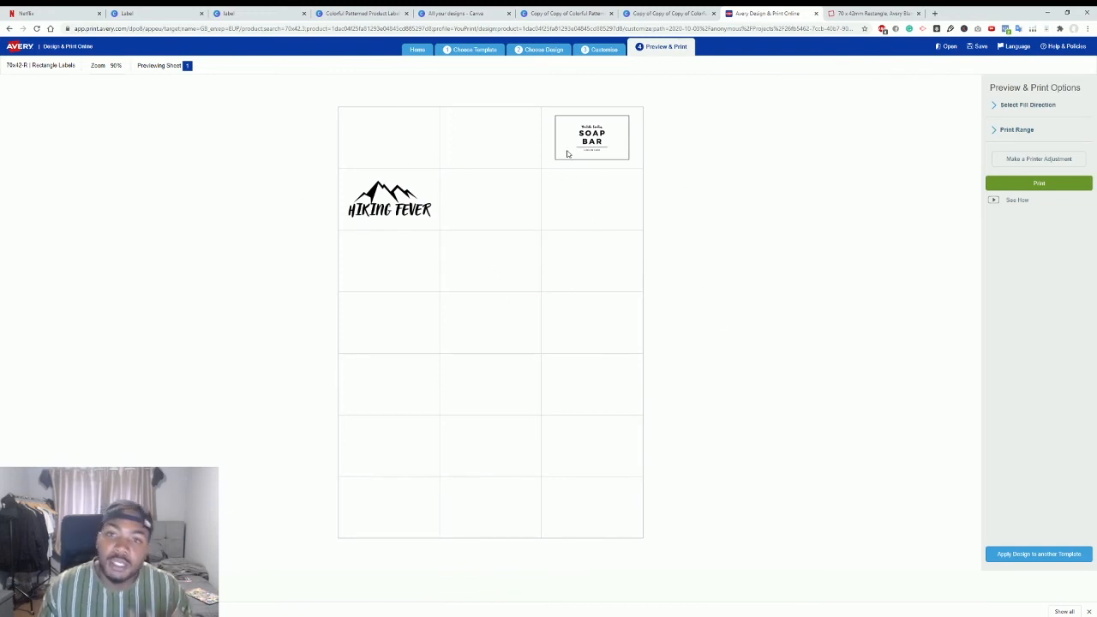
mouse_move(531, 96)
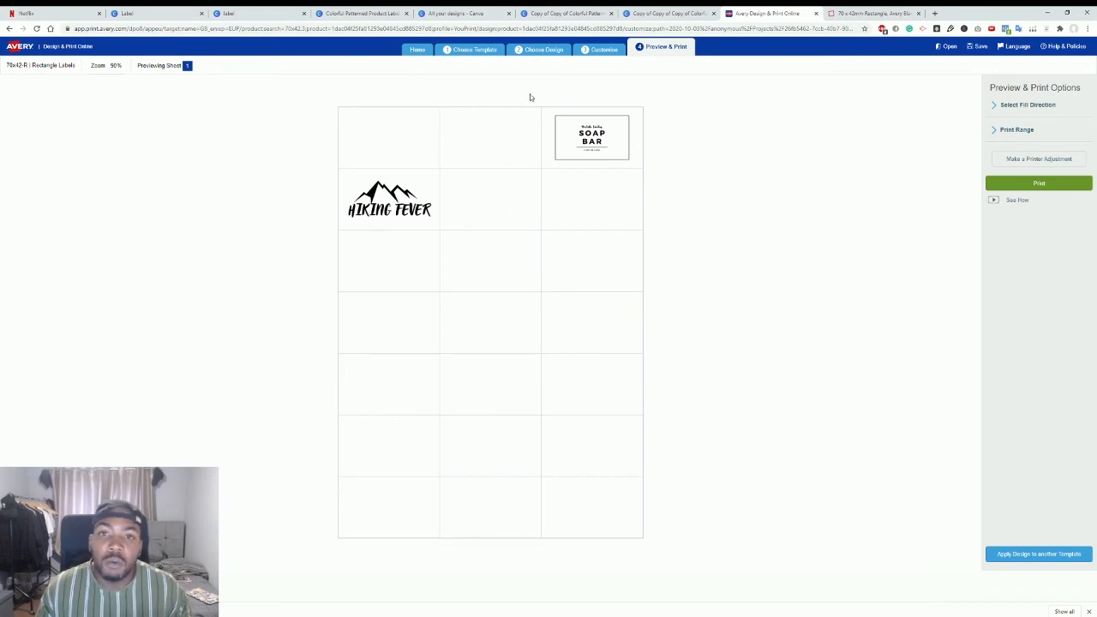
Step: Print the sheet, choose Don't Save, and open it as a PDF from Printing Tips
click(1039, 184)
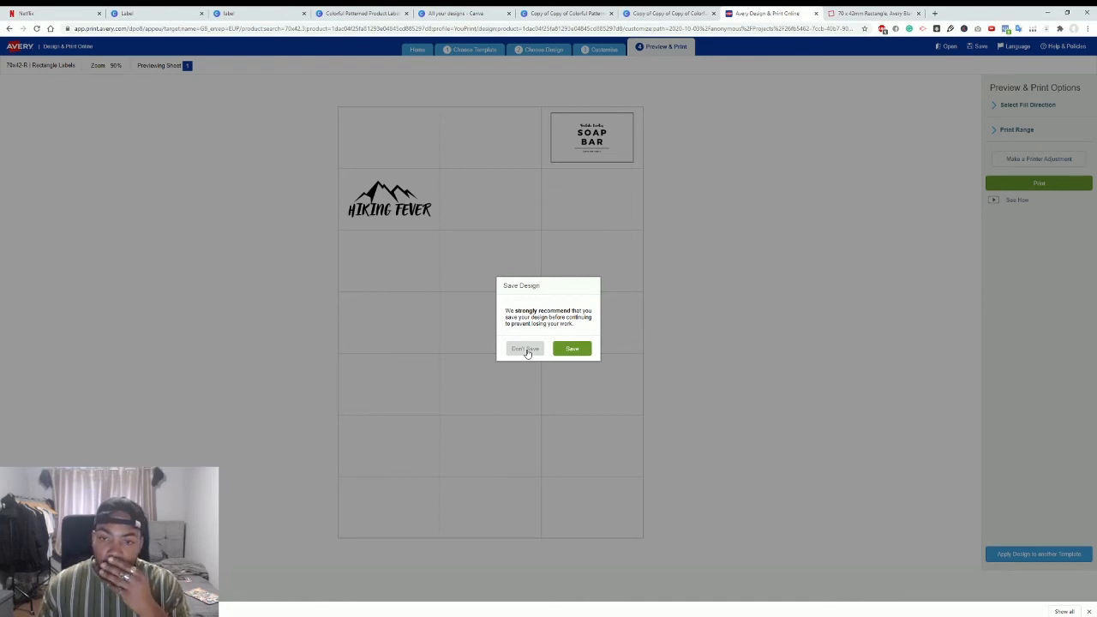
mouse_move(490, 353)
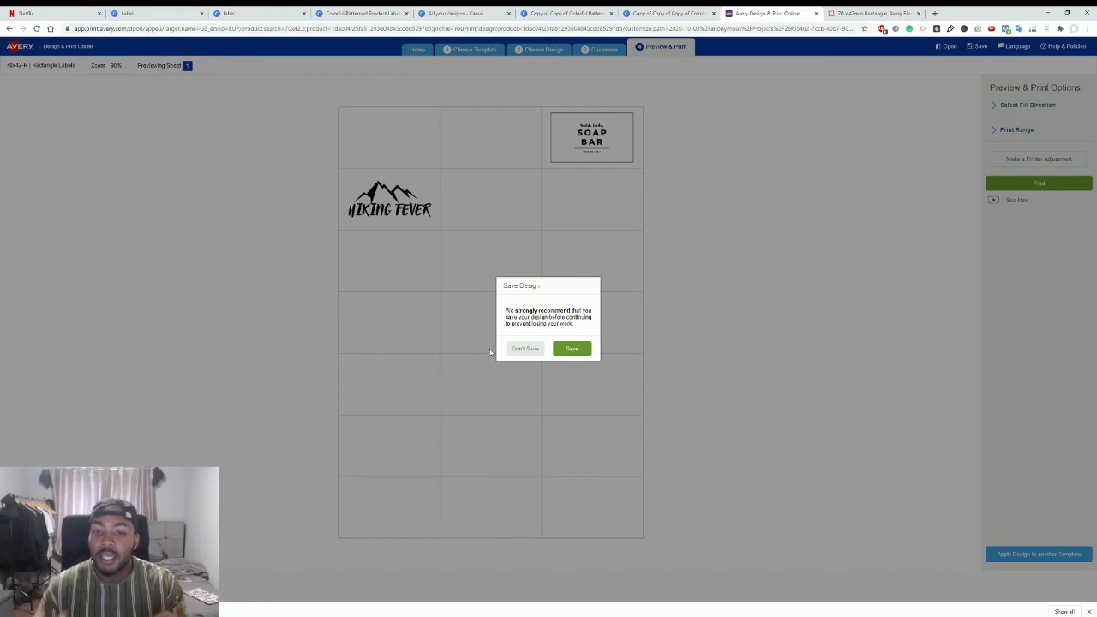
mouse_move(583, 349)
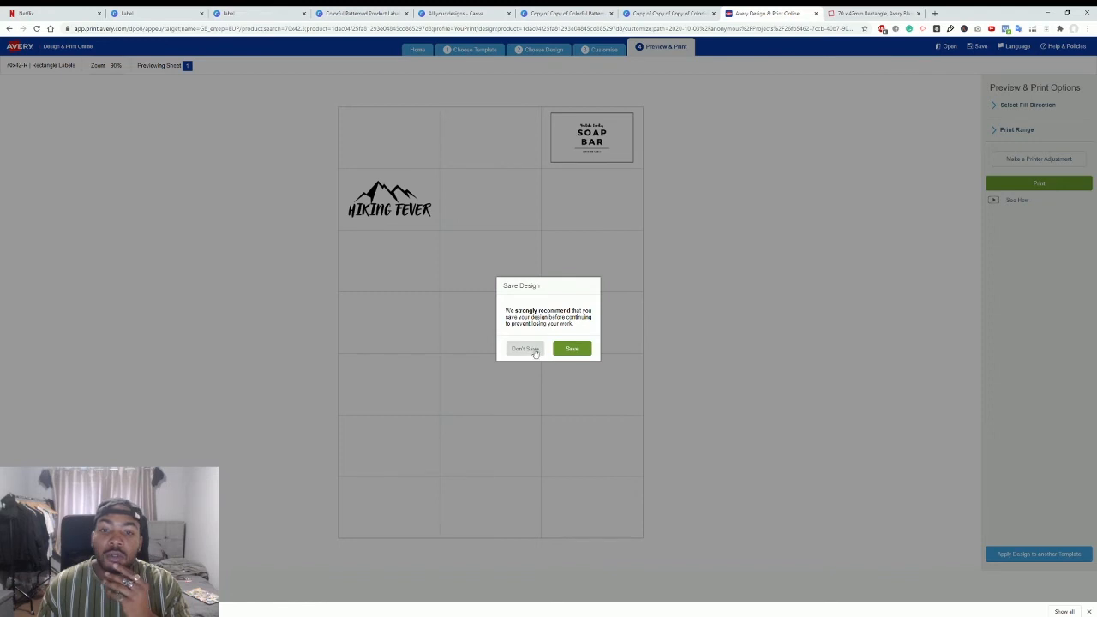
click(525, 350)
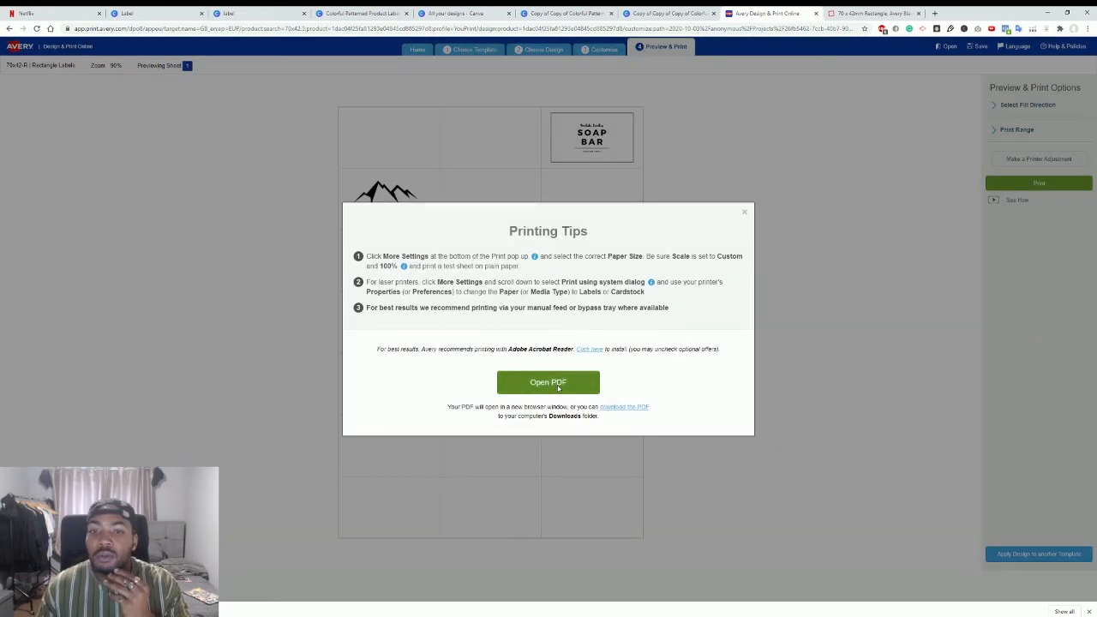
click(549, 380)
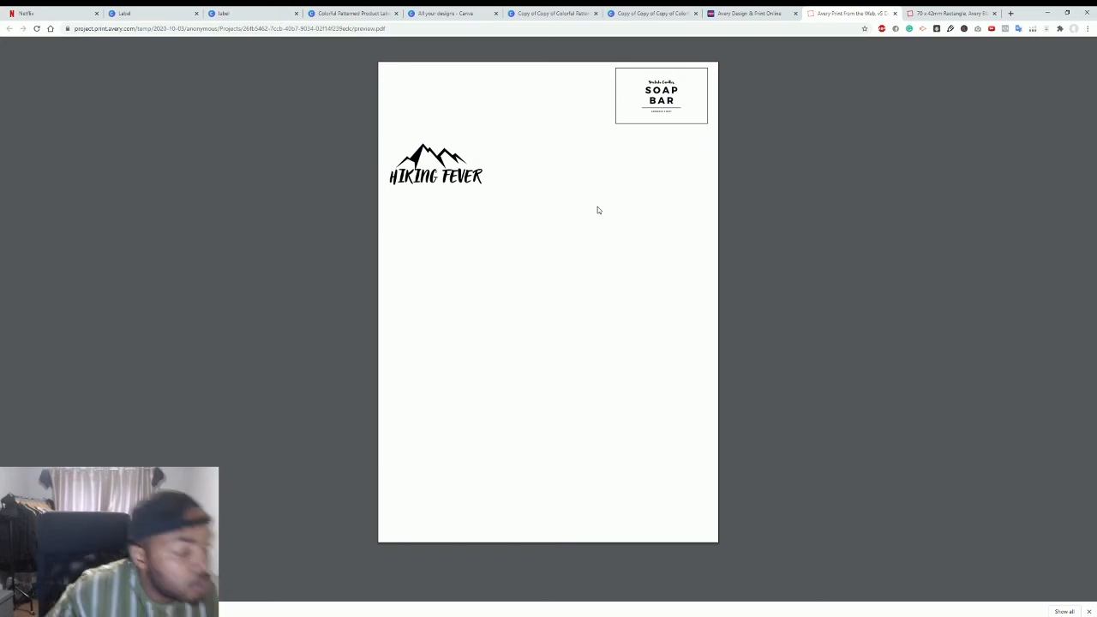
Step: Print the label sheet PDF to the Samsung M2020 printer from Chrome's context menu
right_click(598, 209)
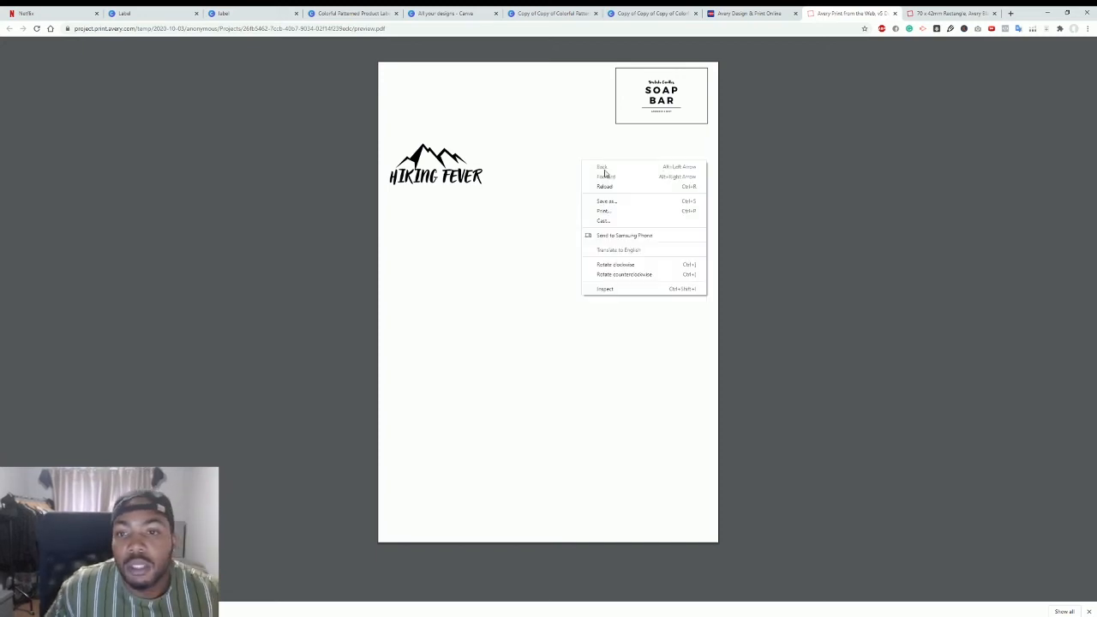
click(603, 211)
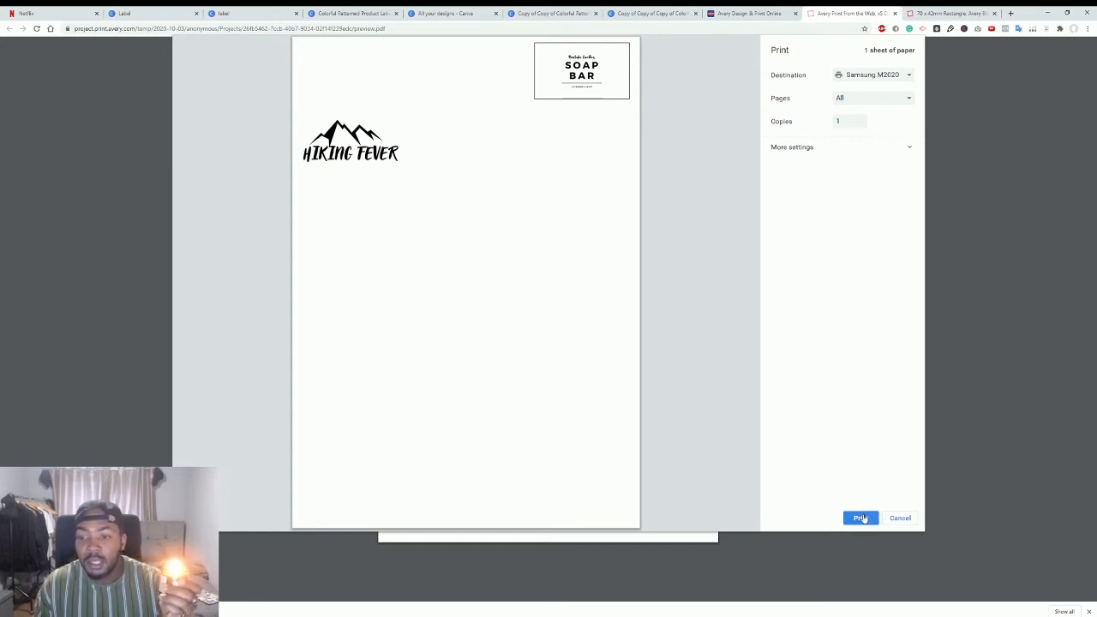
click(860, 517)
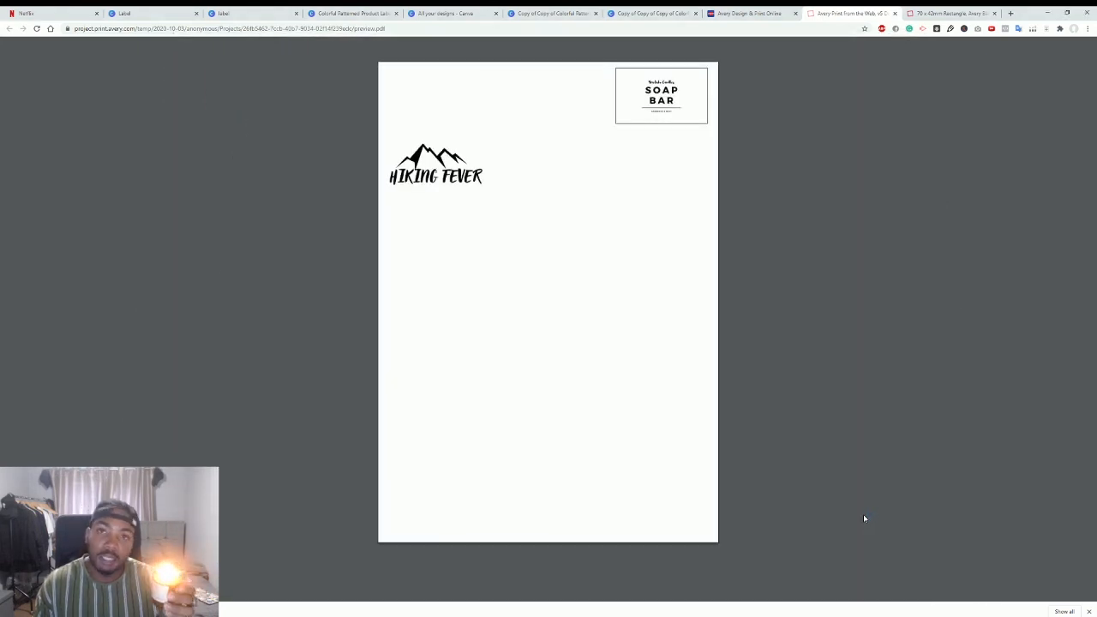